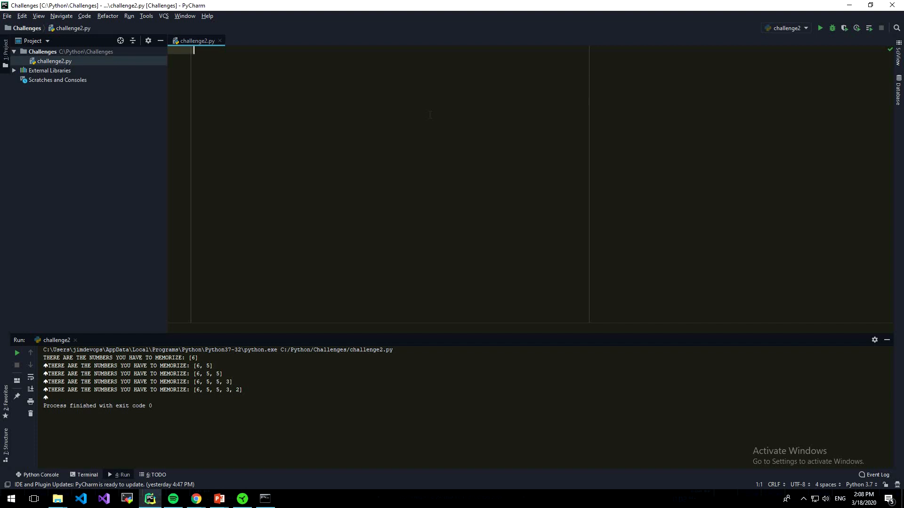
- Import the os, time, sys and random modules at the top of challenge2.py
type("import")
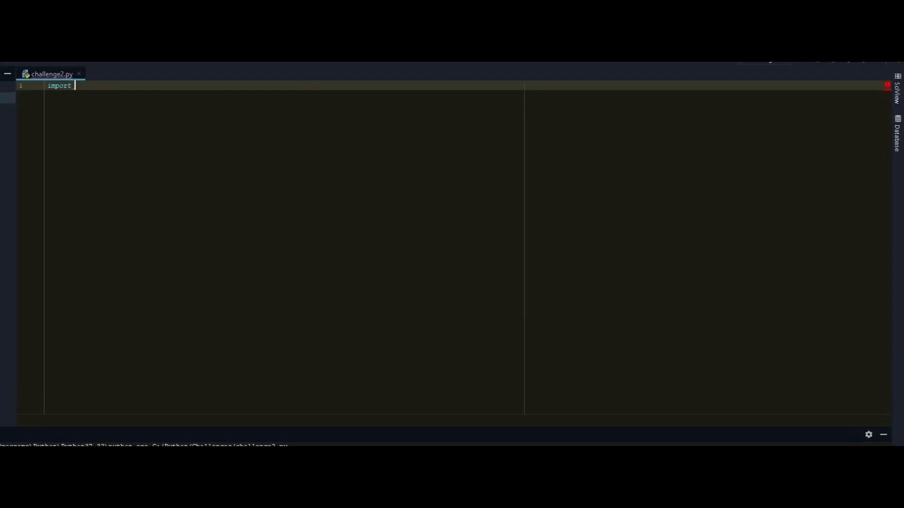
type("ops")
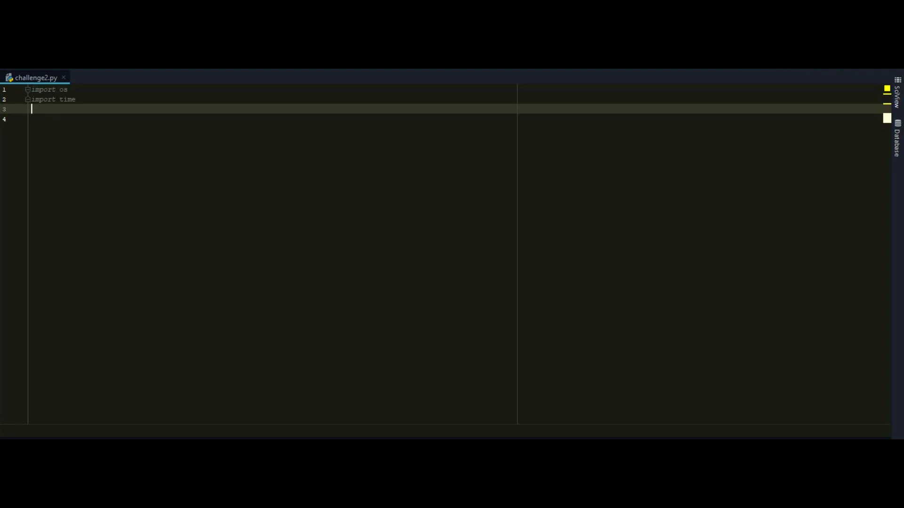
type("import sys")
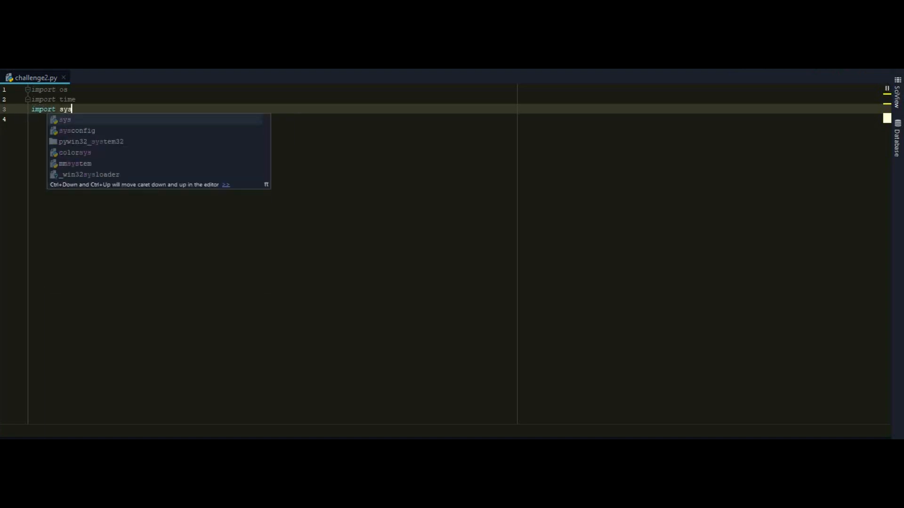
key("Enter")
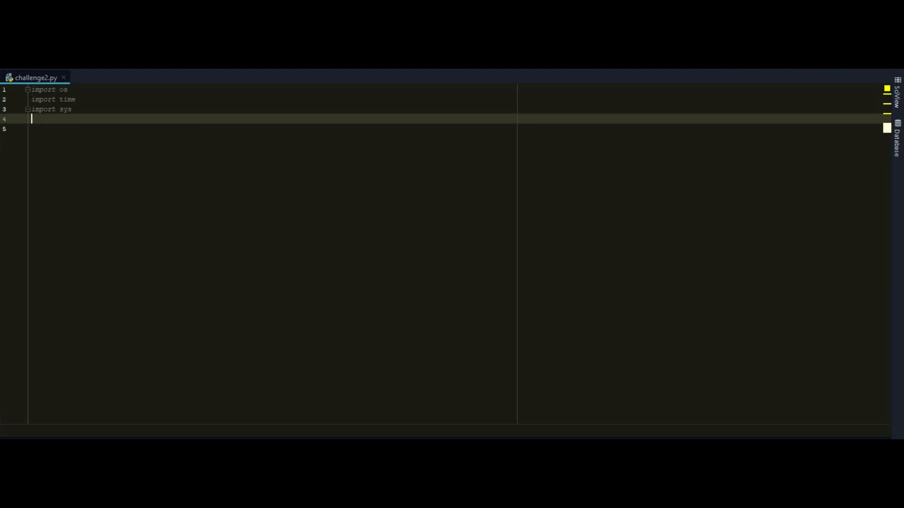
type("import random")
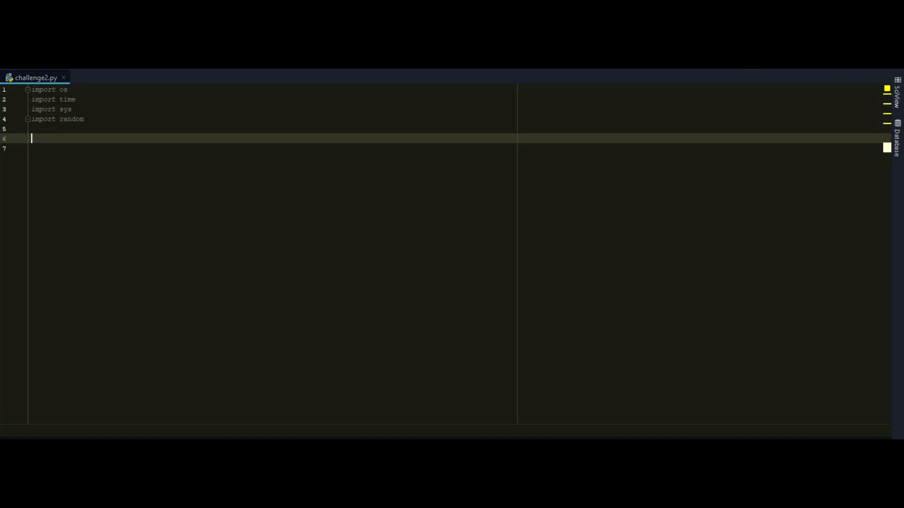
- Define numbers_to_generate_from = list(range(0,8)) with a 0–7 comment
type("num")
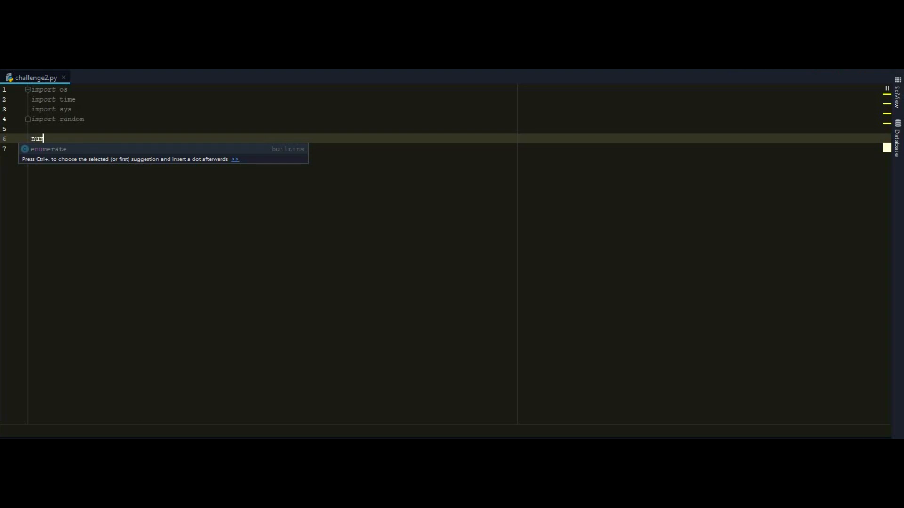
type("bers")
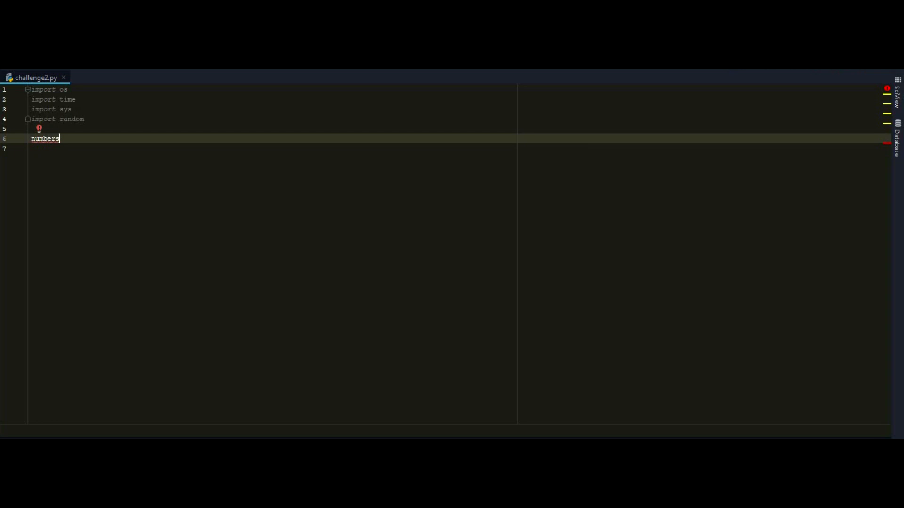
type("to")
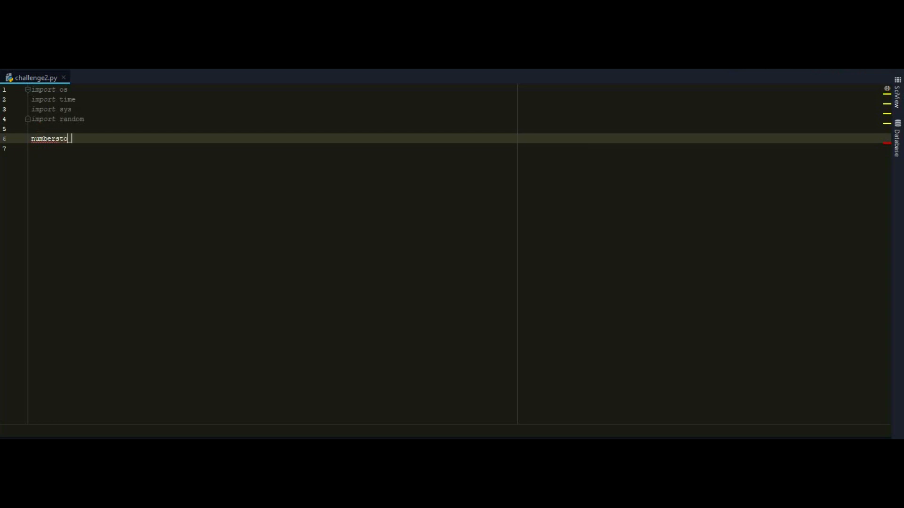
type("_to_genera")
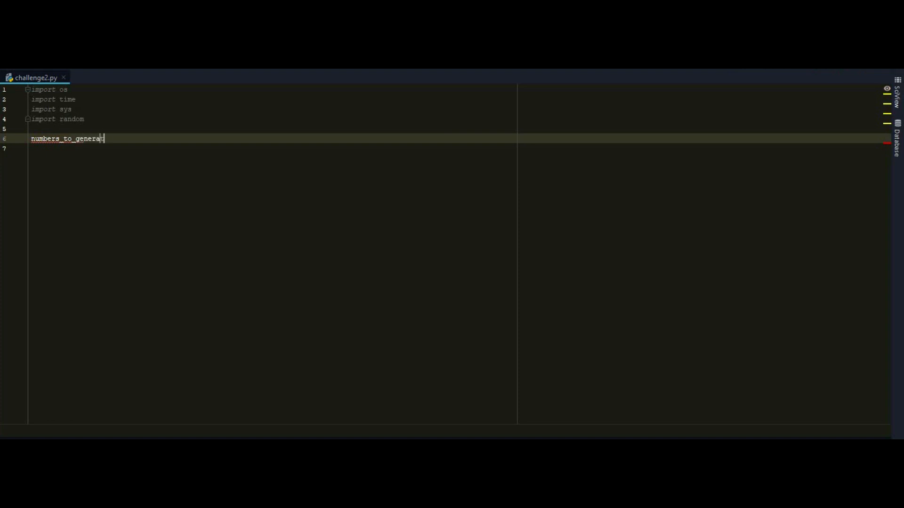
type("te_from =")
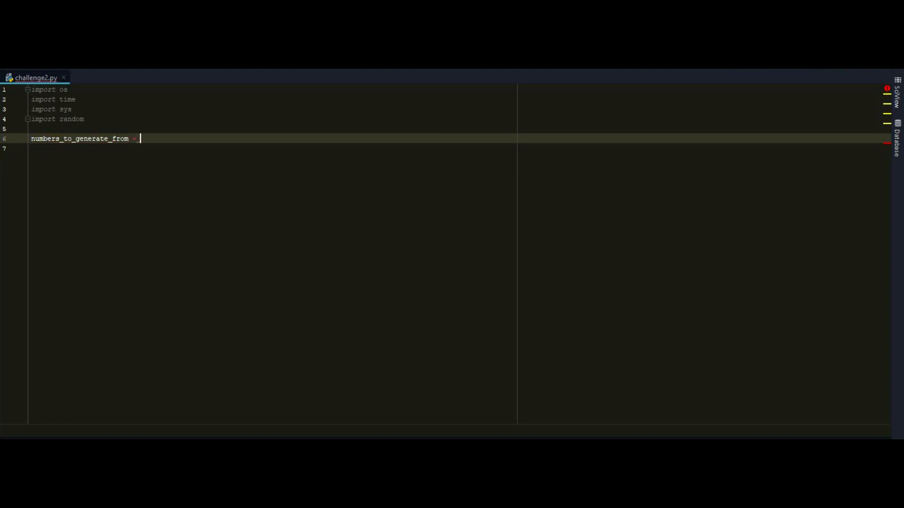
type("list")
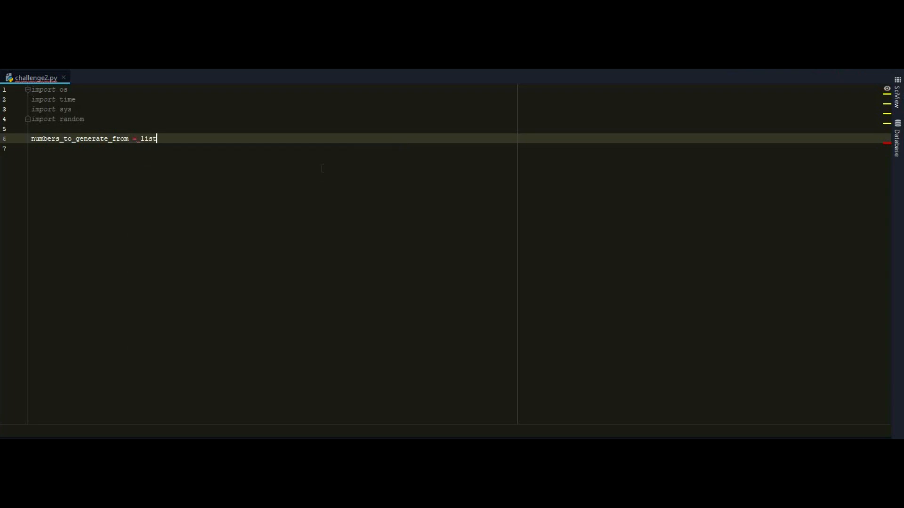
type("(range)")
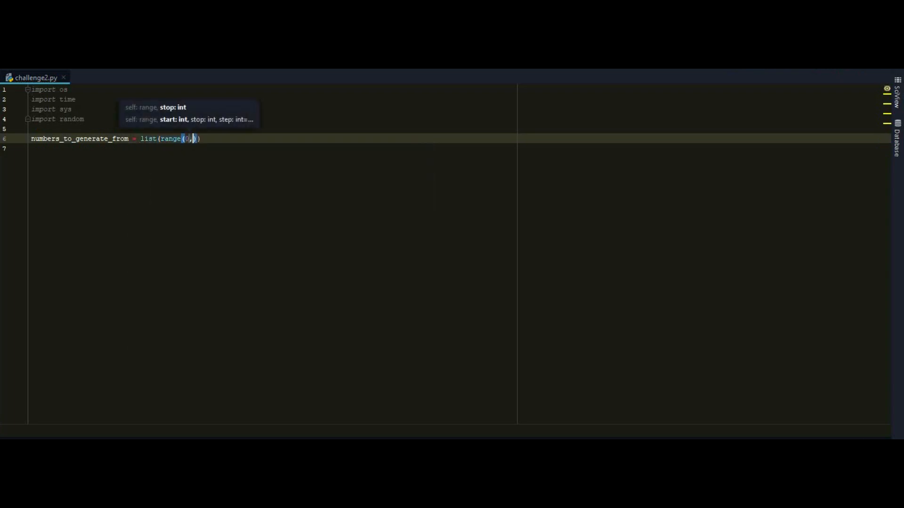
type("8")
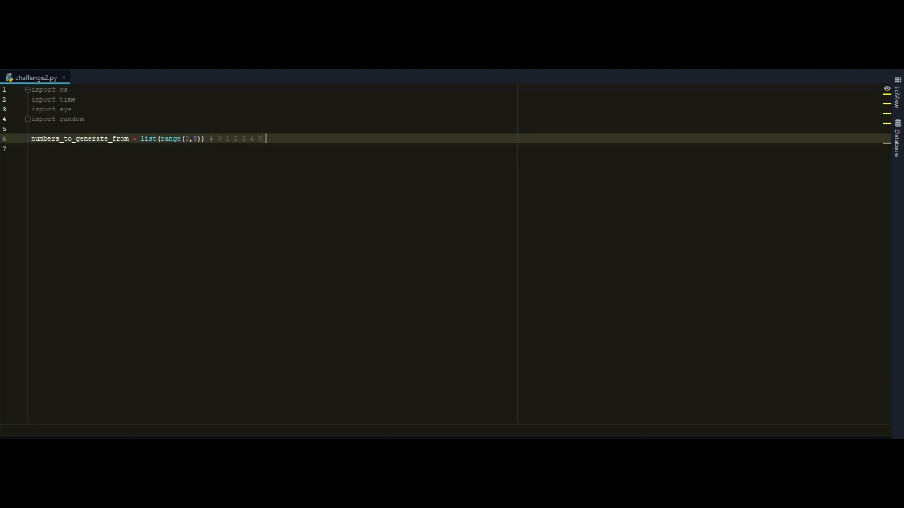
type("6 7")
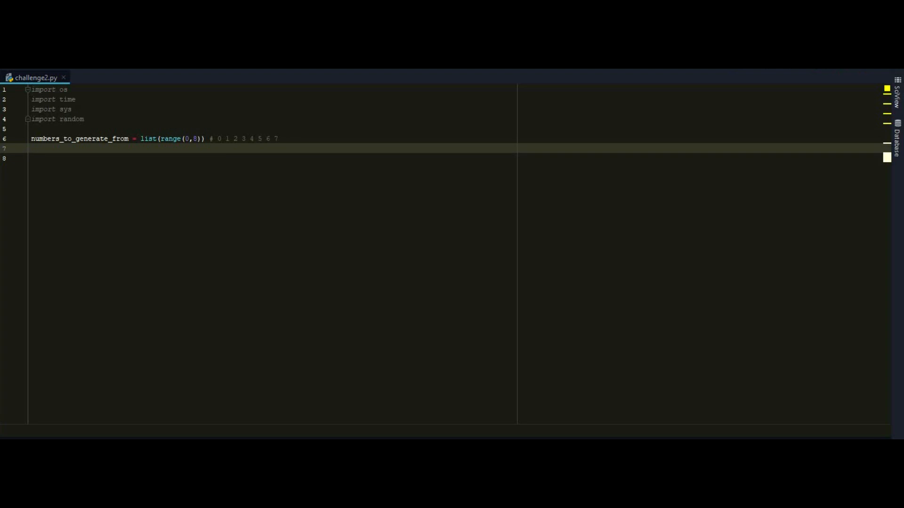
- Set simon_questions_amount = 5
type("simon_quest")
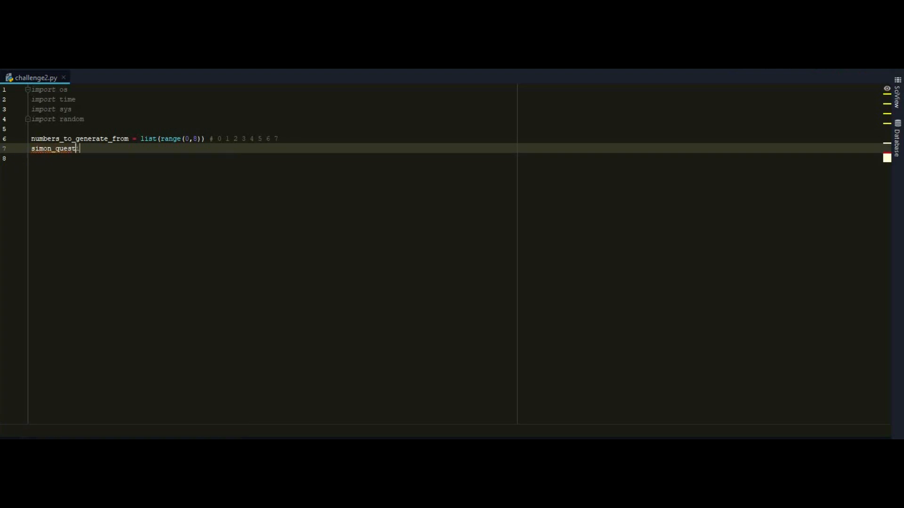
type("ions_a")
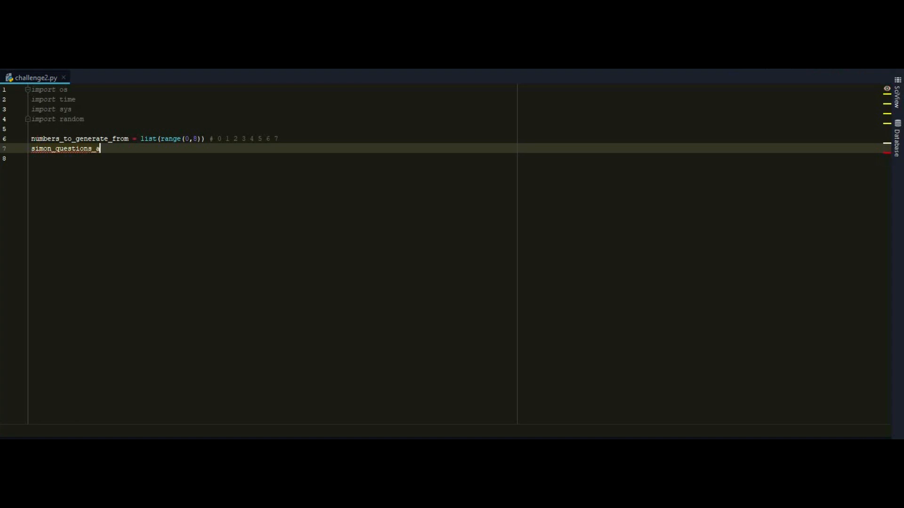
type("mount")
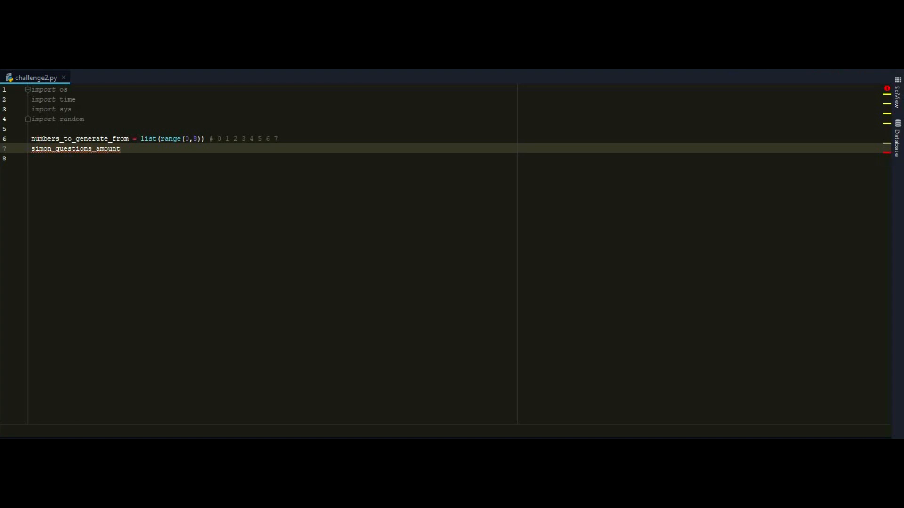
type("=5")
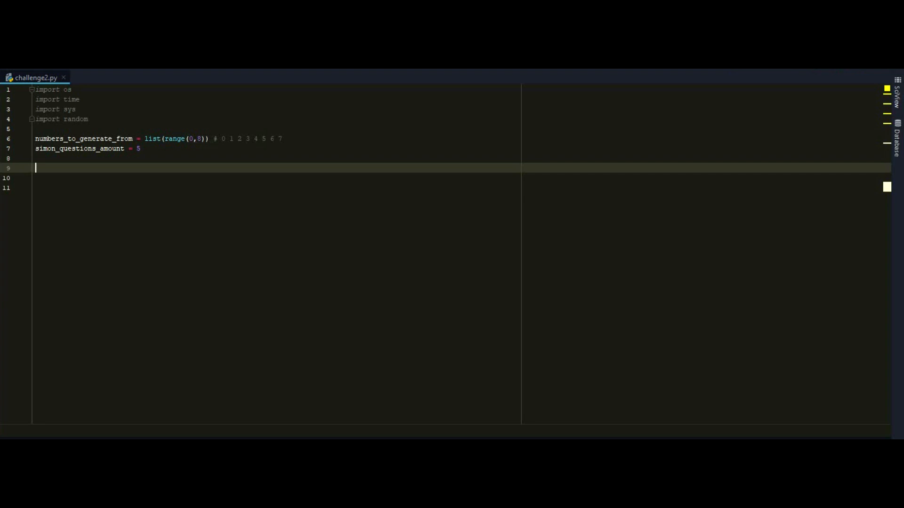
- Create simon_says_list = [] and a for loop over range(simon_questions_amount)
type("simon_says")
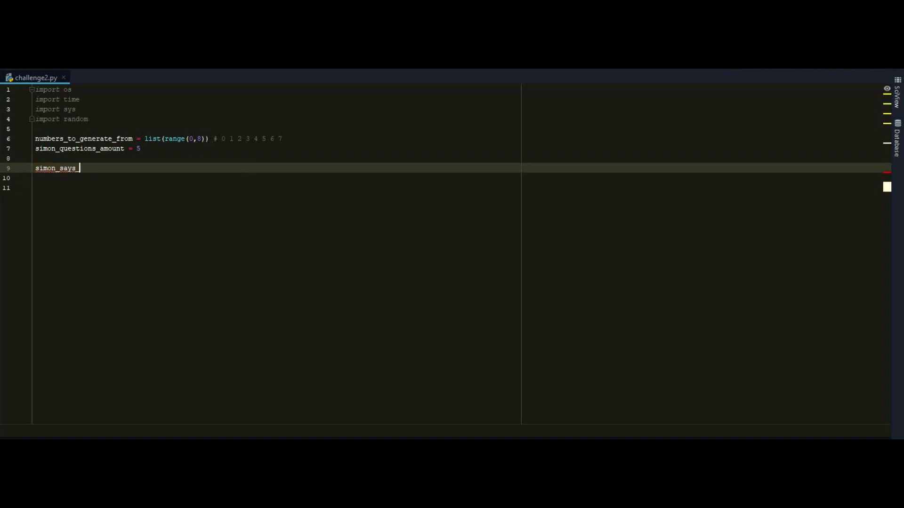
type("_list = []")
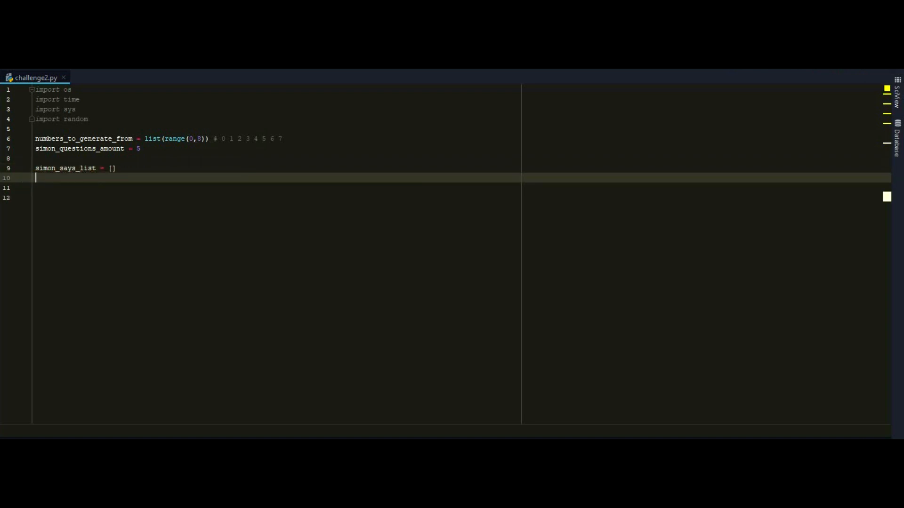
type("for")
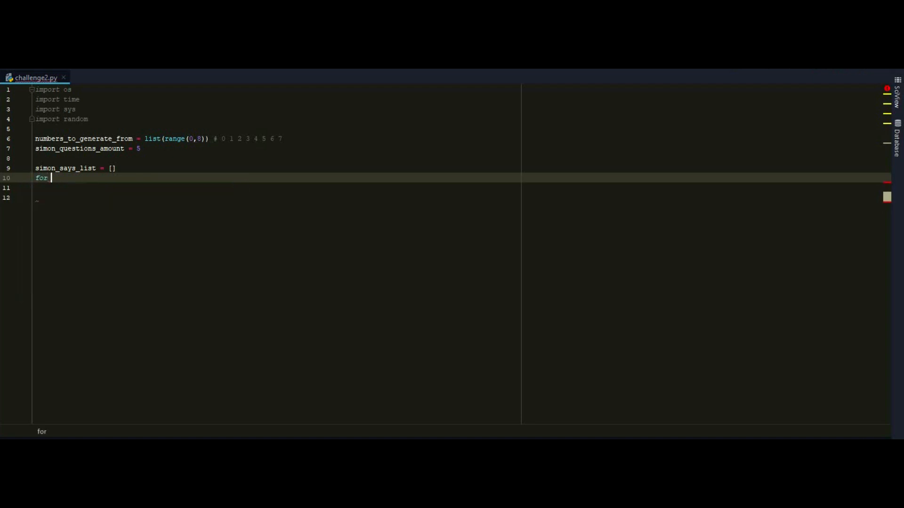
type("quest")
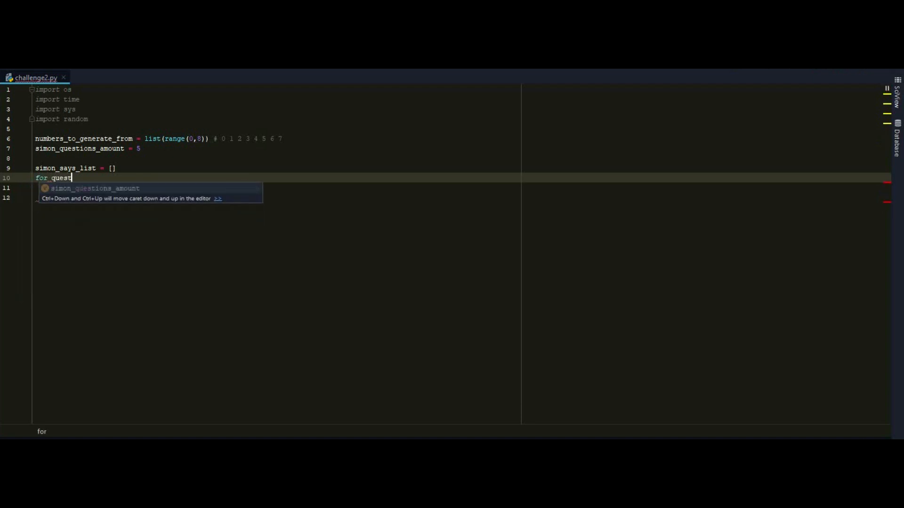
type("ion in range(")
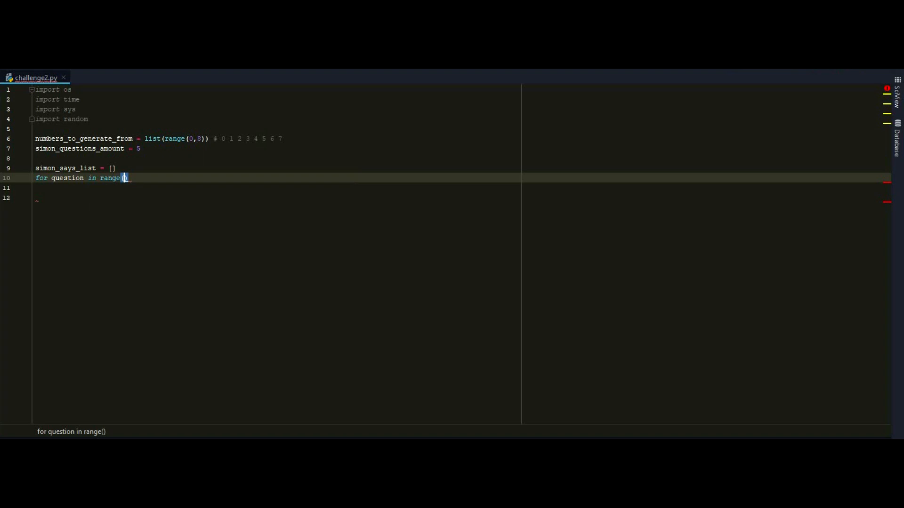
type("simon_questions_amount")
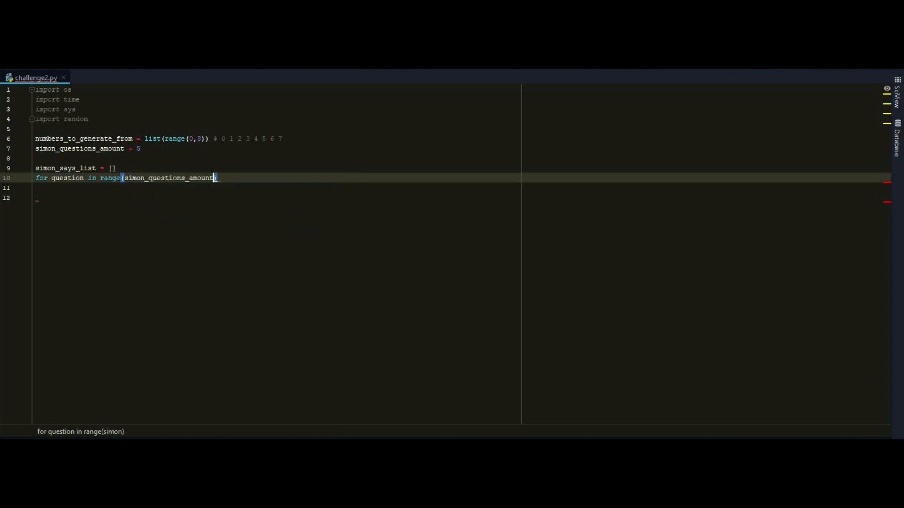
type(":")
key("enter")
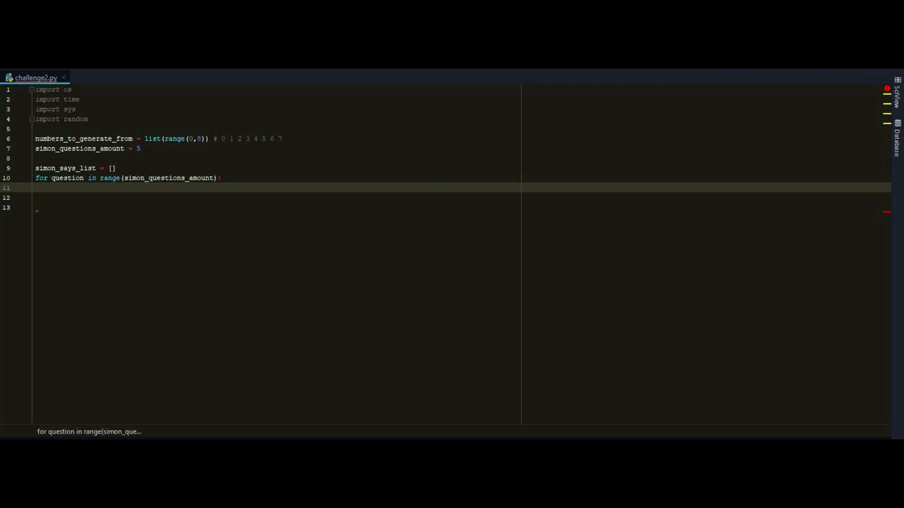
- In the loop, set chosen_number = random.choice(numbers_to_generate_from) and append it to simon_says_list
type("chosen_numb")
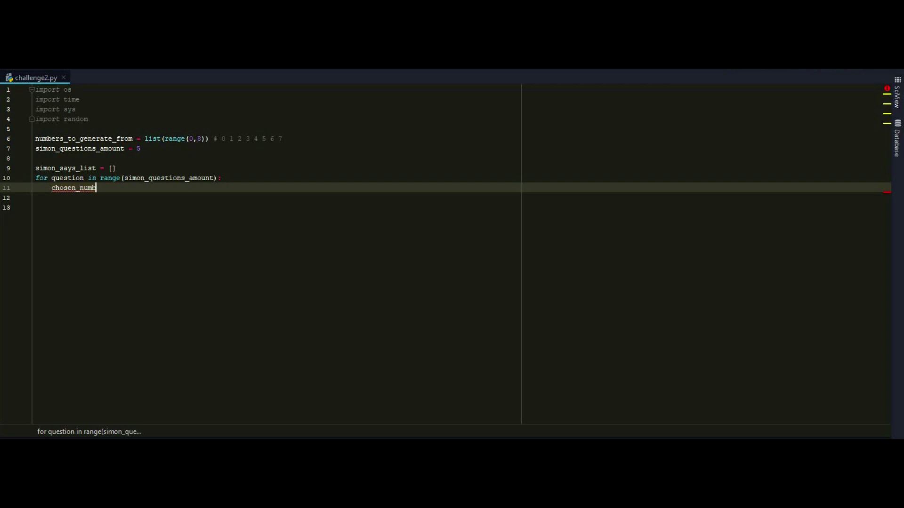
type("er =")
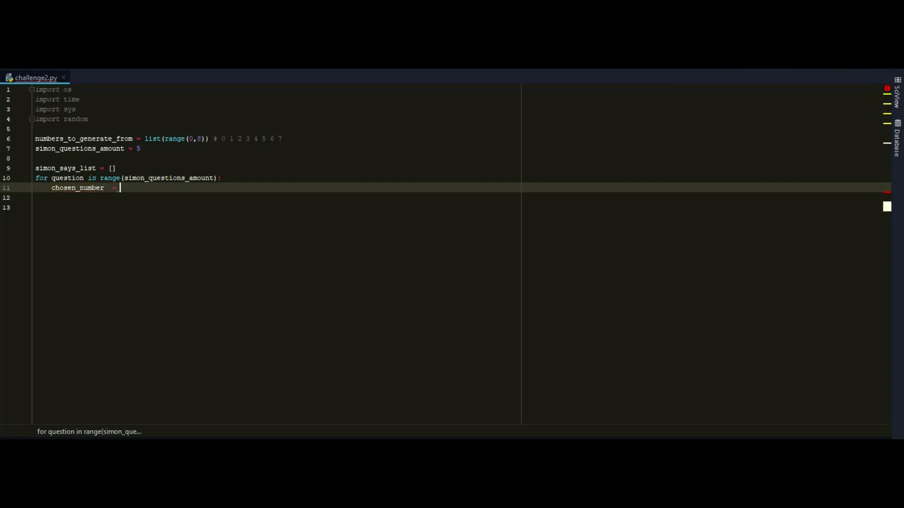
type("ranfo")
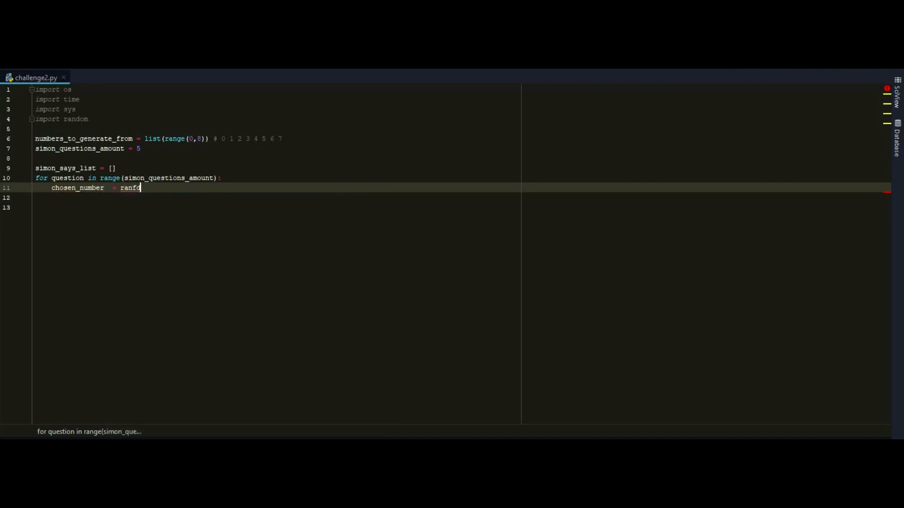
type("dom.choice")
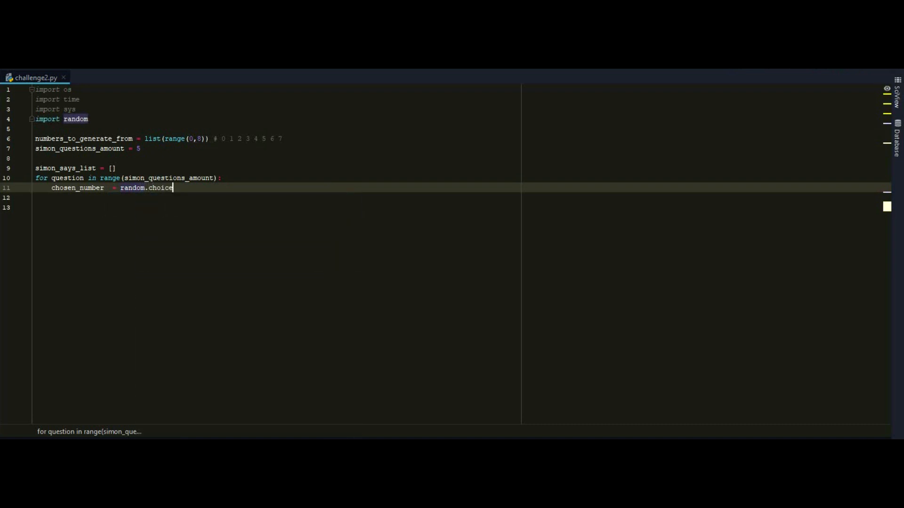
type("(")
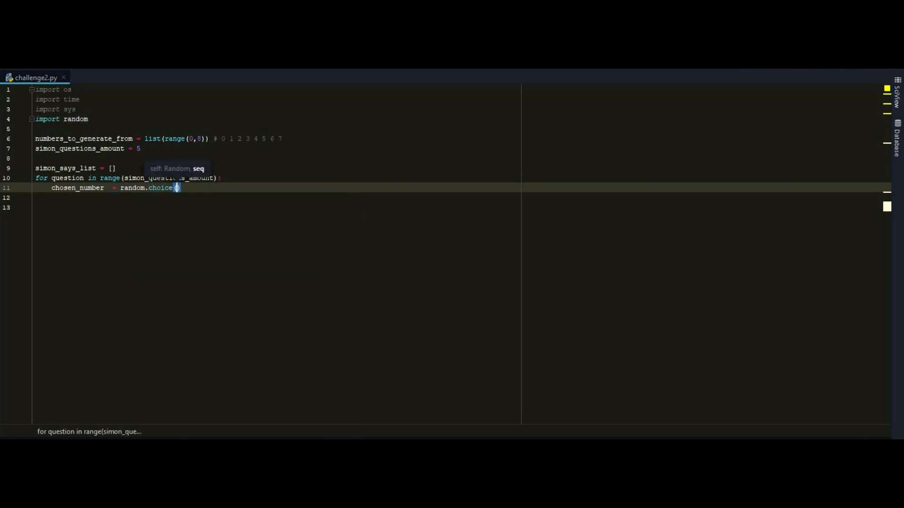
type("numbers_to_generate_from")
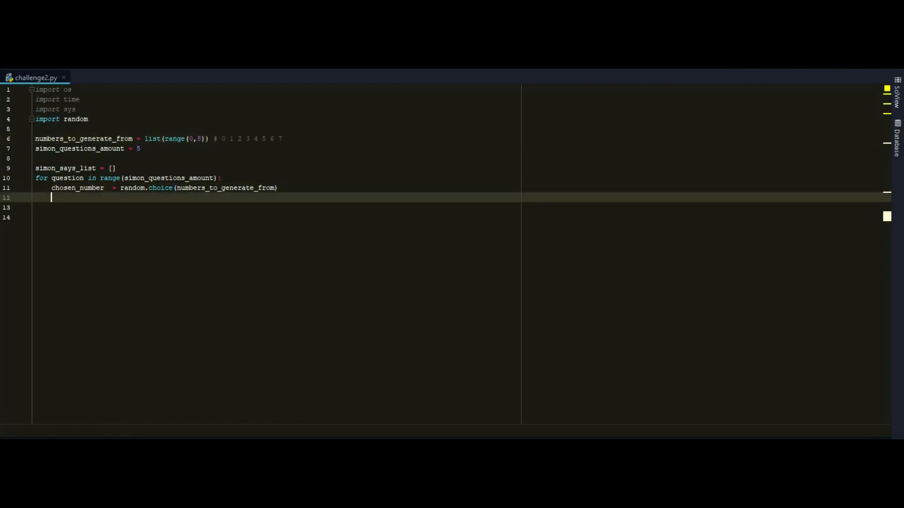
type("simon_says_list.")
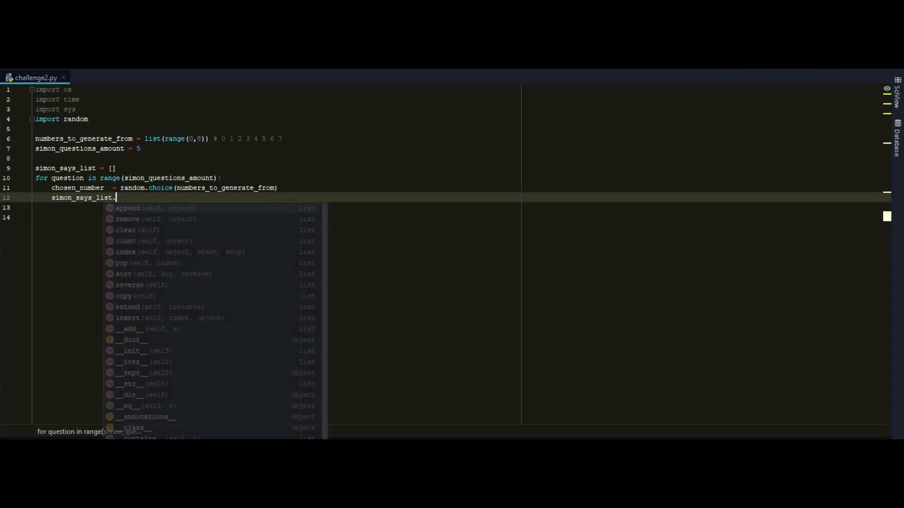
type("append(chosen_number")
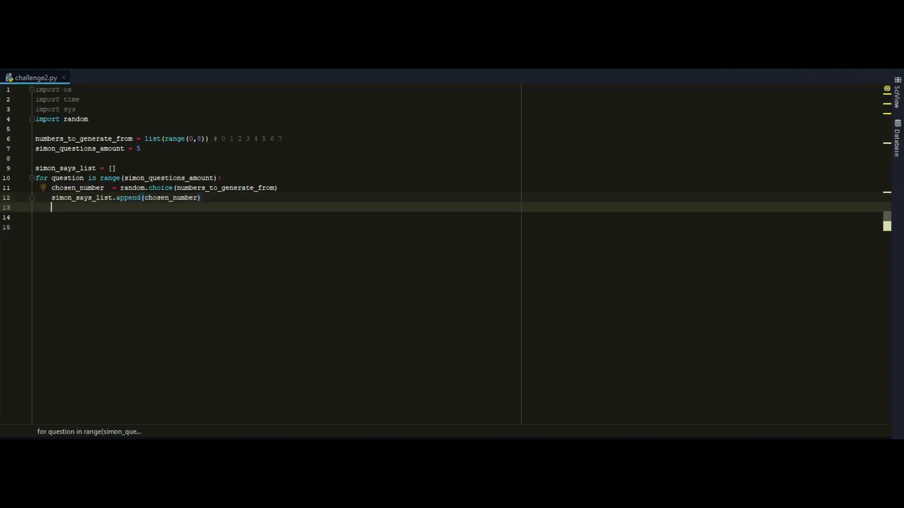
key("enter")
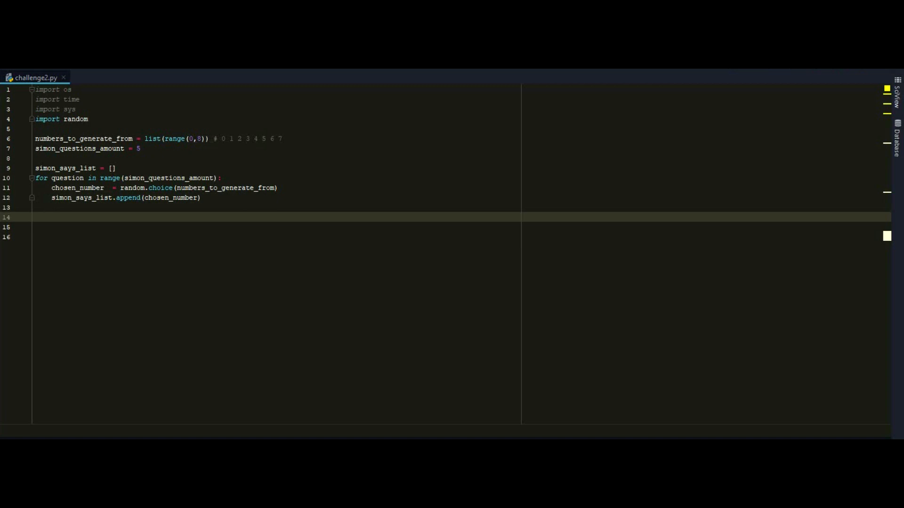
- Print 'THERE ARE THE NUMBERS YOU HAVE TO MEMORIZE: {0}' formatted with simon_says_list
type("print(")
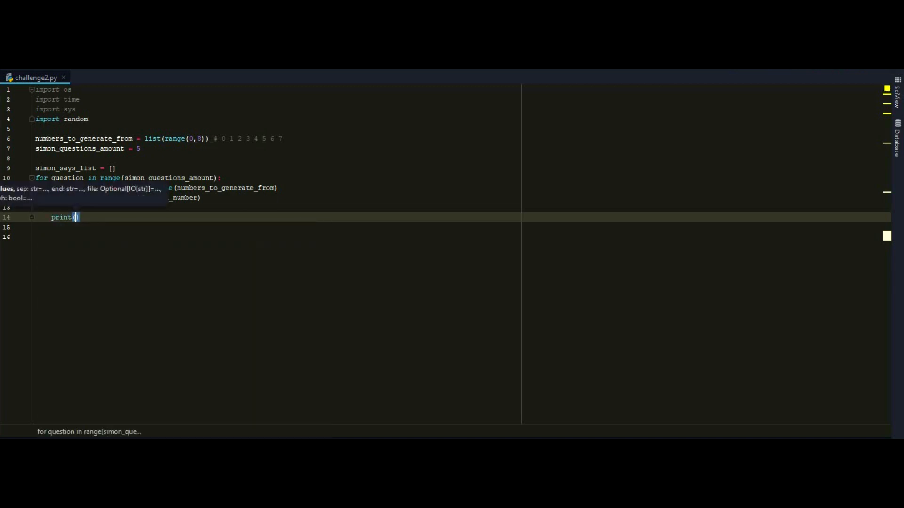
type("THEN")
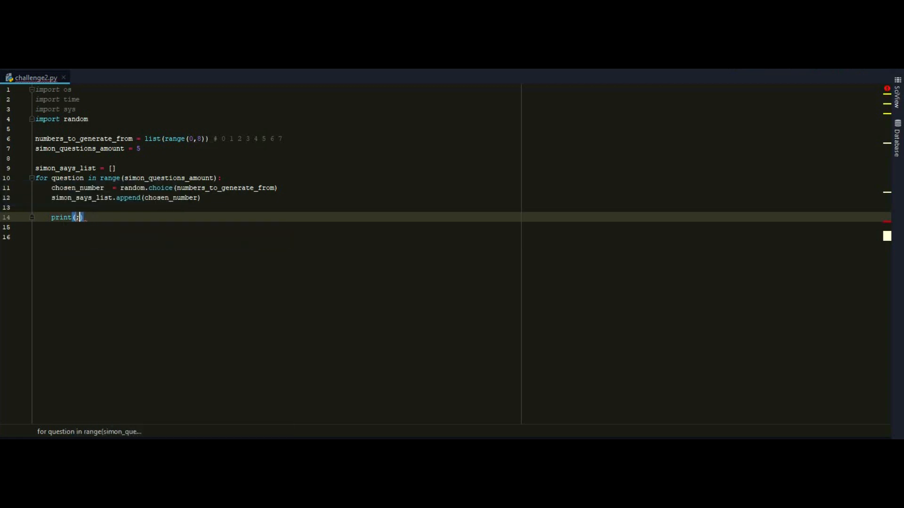
type("'THERE ARE THE NUMBE")
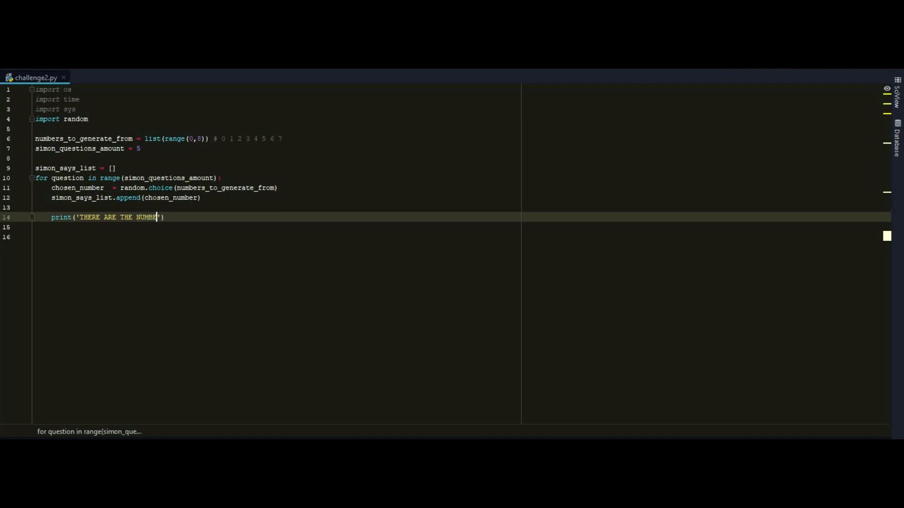
type("RS YOU")
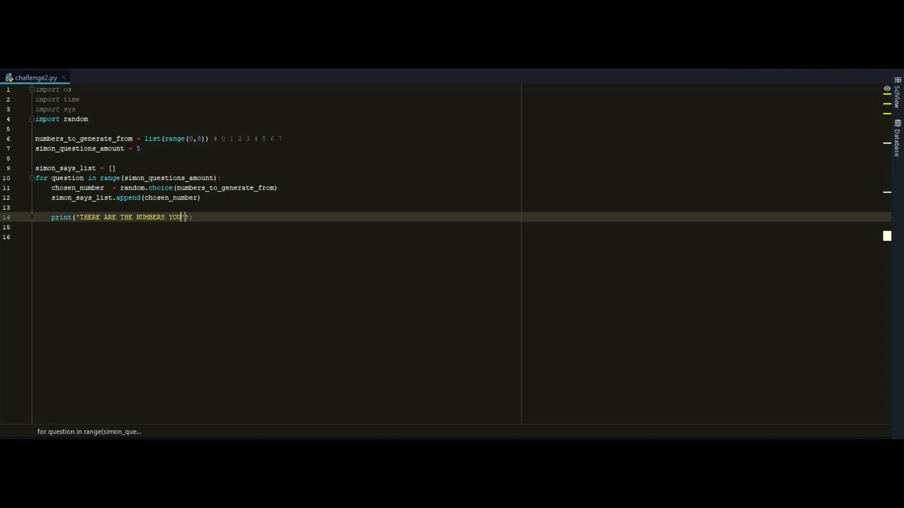
type("HAVE TO MEM")
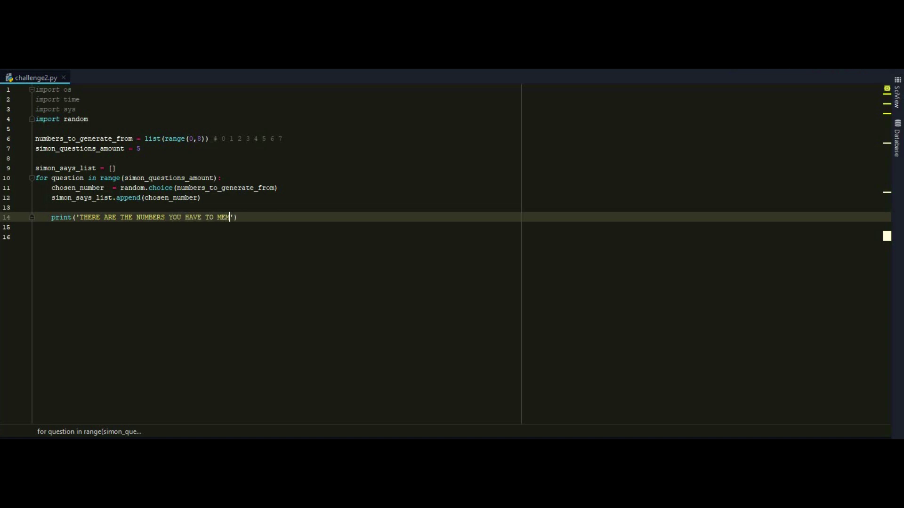
type("ORIZE: {}")
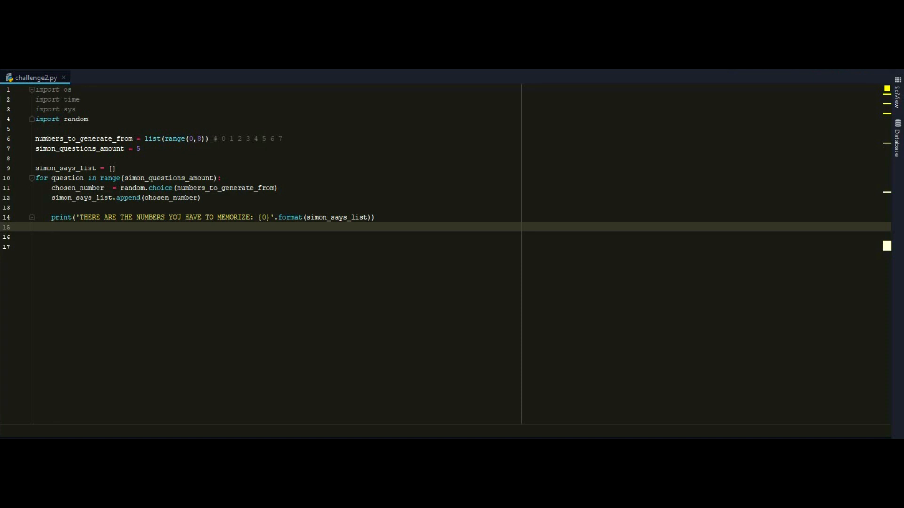
- Add time.sleep(3) followed by os.system('cls') to clear the console
type("time.sleep(3")
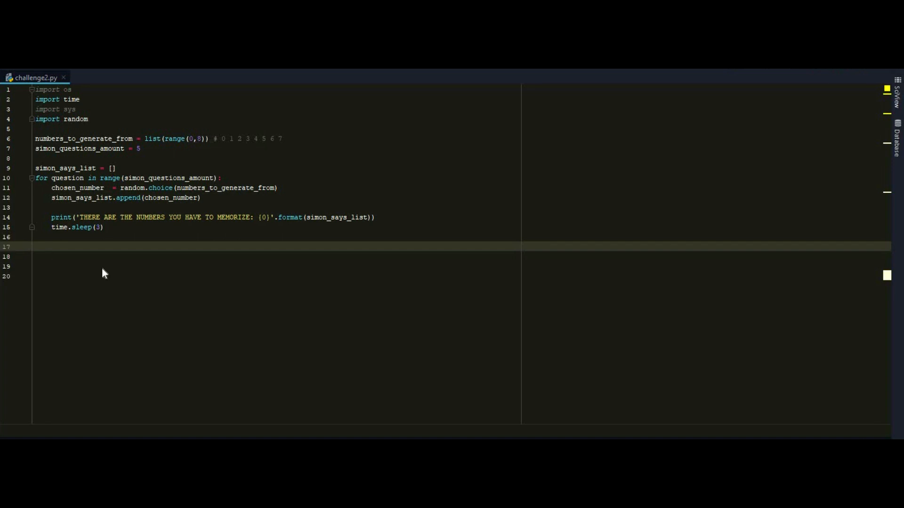
type("os.system('cls'")
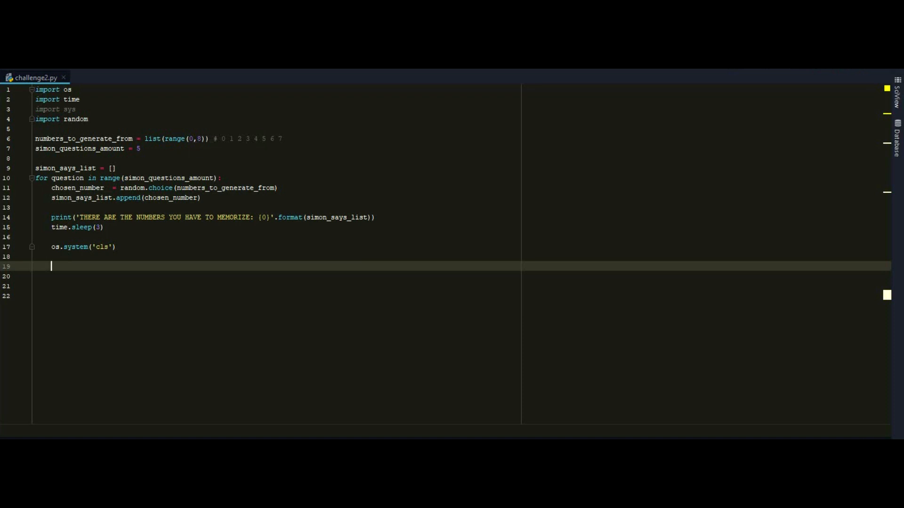
- Write the loop header for num in simon_says_list:
type("for")
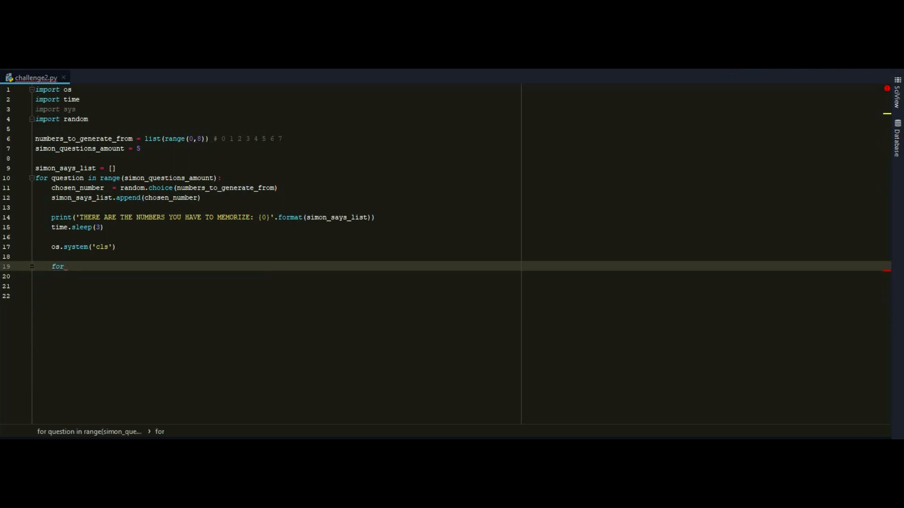
type("num in")
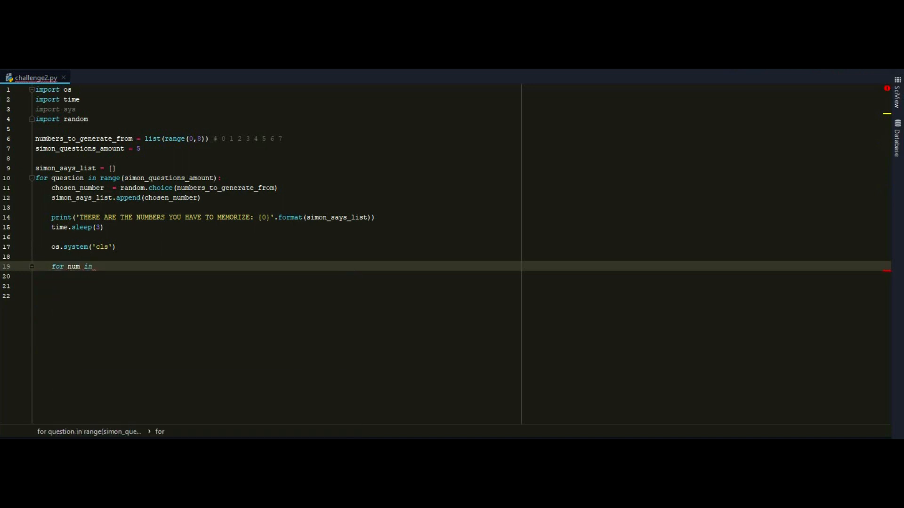
type("simon_says_list")
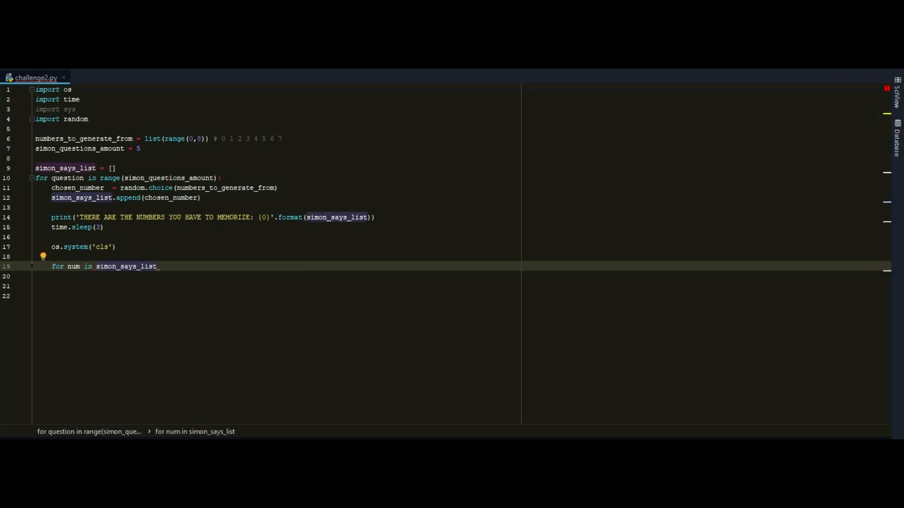
type(":")
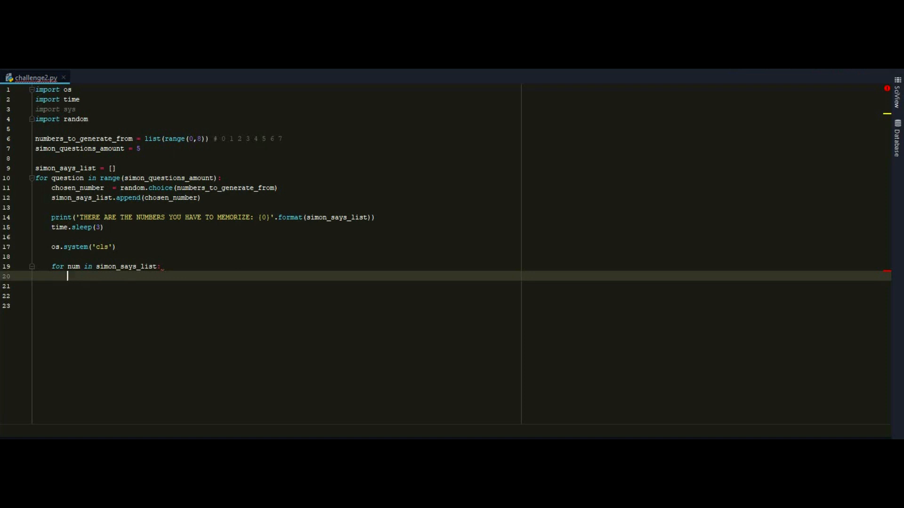
- Write an input() prompt 'Im Simon. Please the the numbers i asked, press enter after each number:'
type("i")
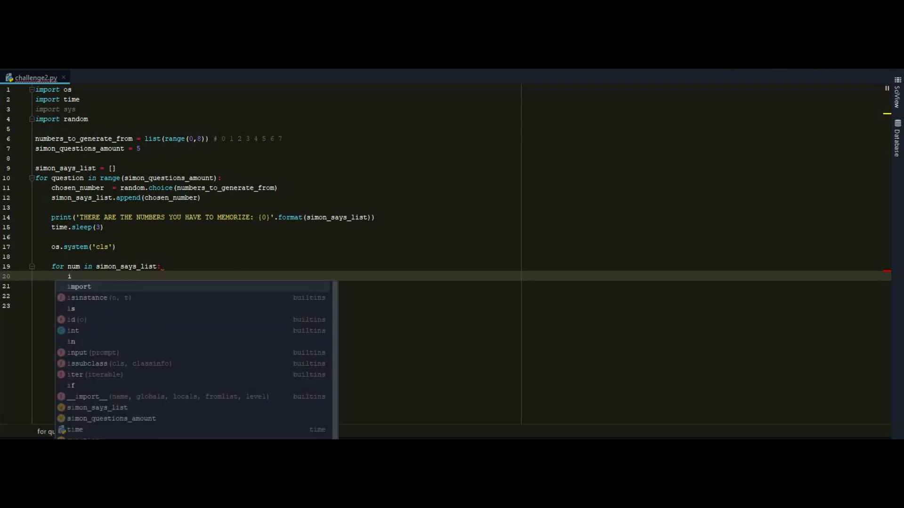
type("nput(")
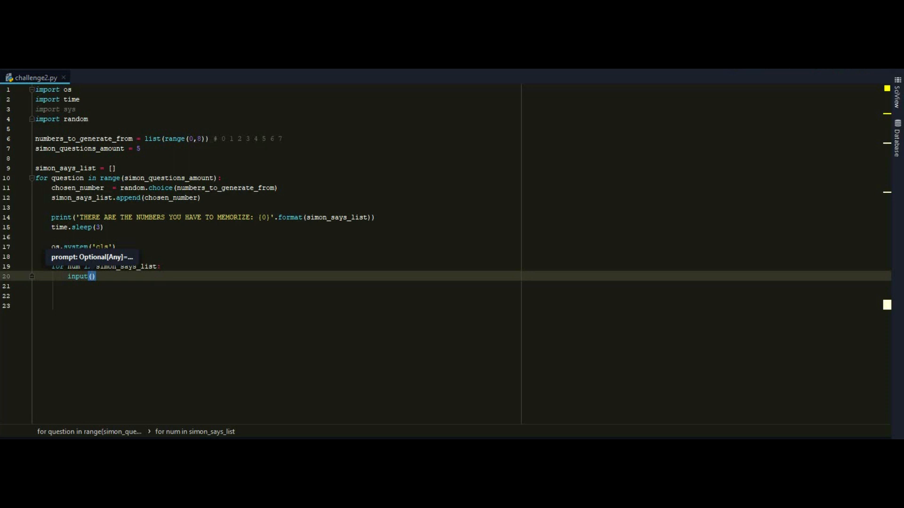
type("''")
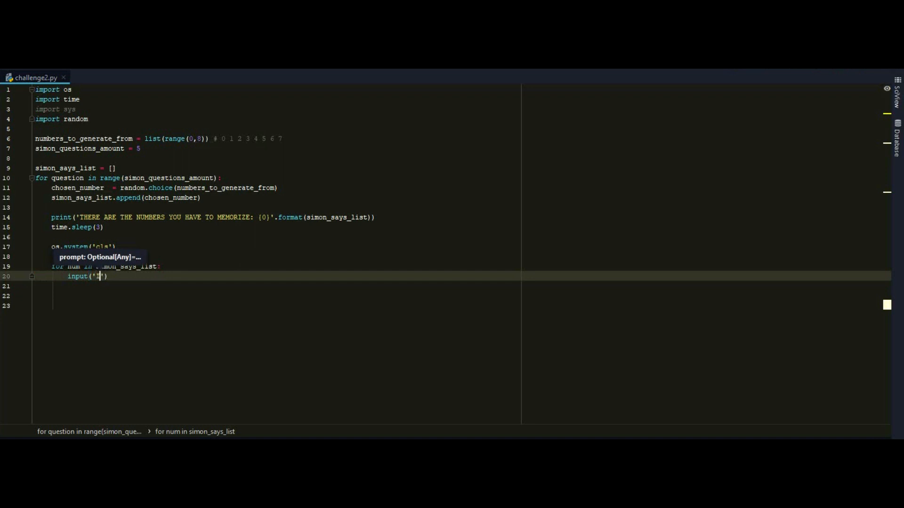
type("Im Simon")
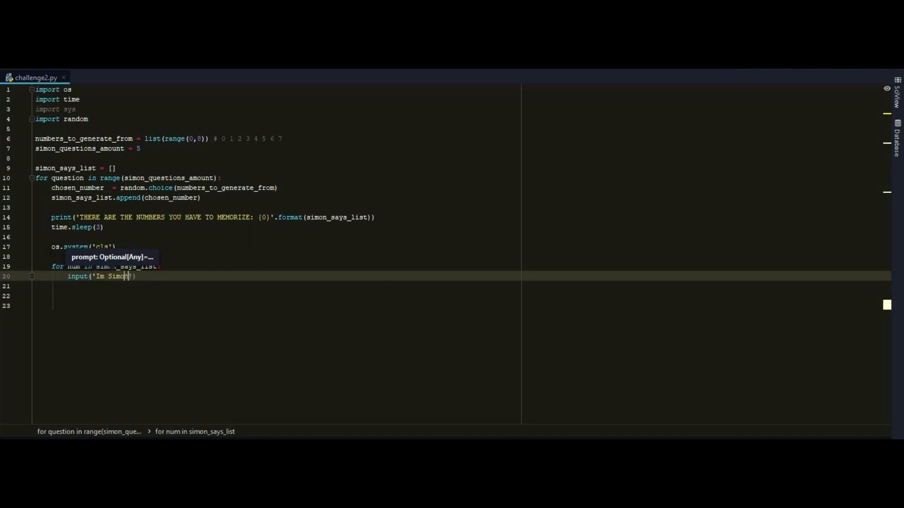
type(". Please the the n")
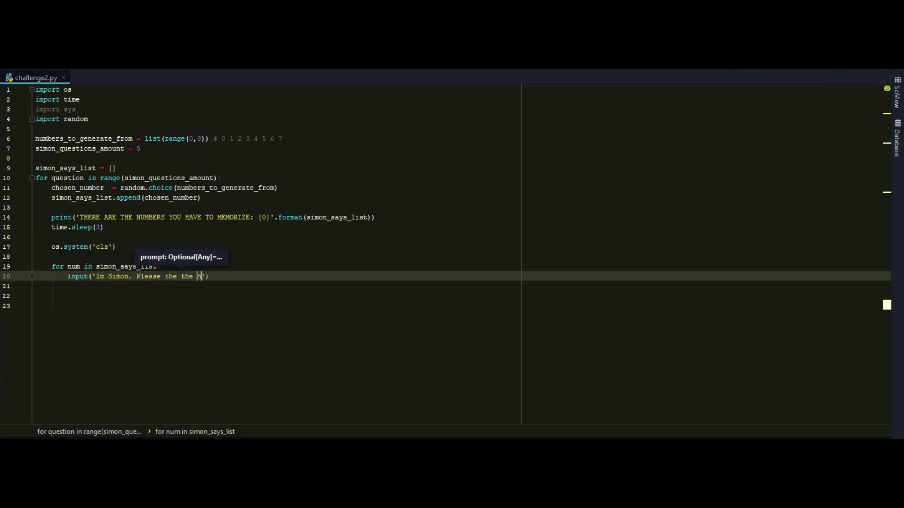
type("umbers i asked,")
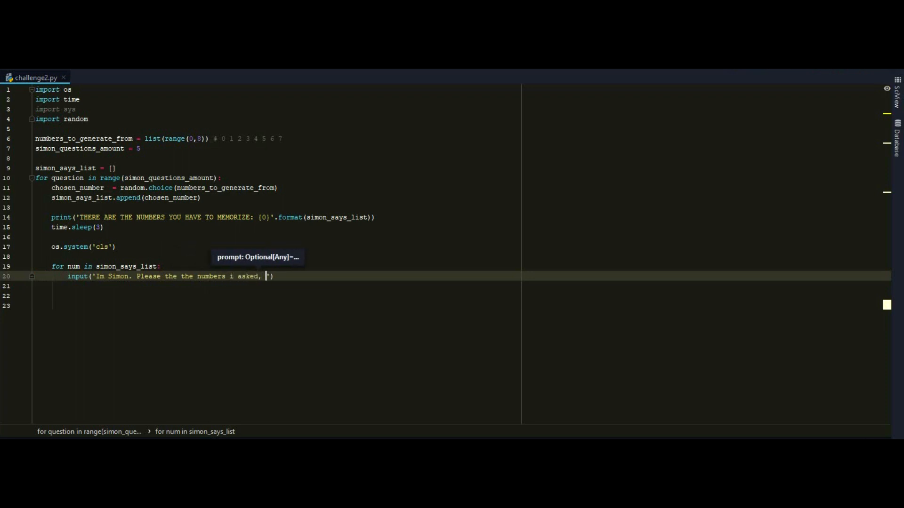
type("press enter f")
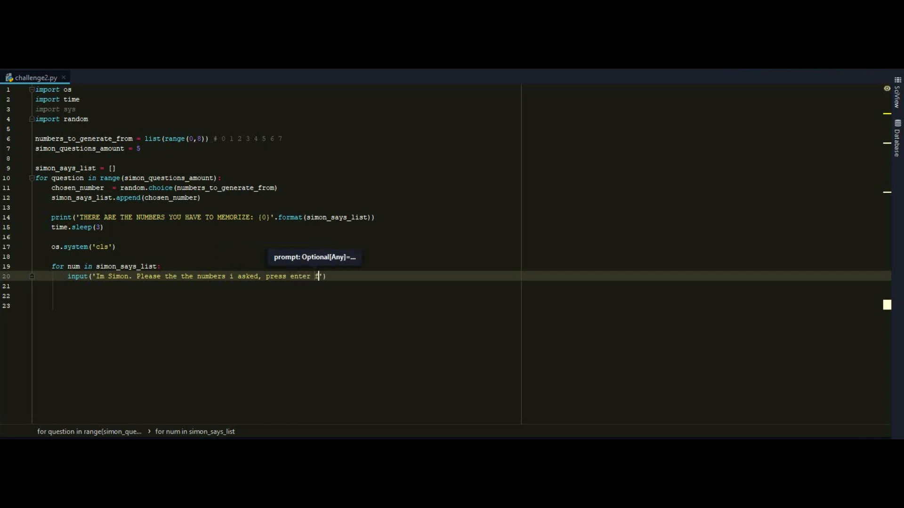
type("after")
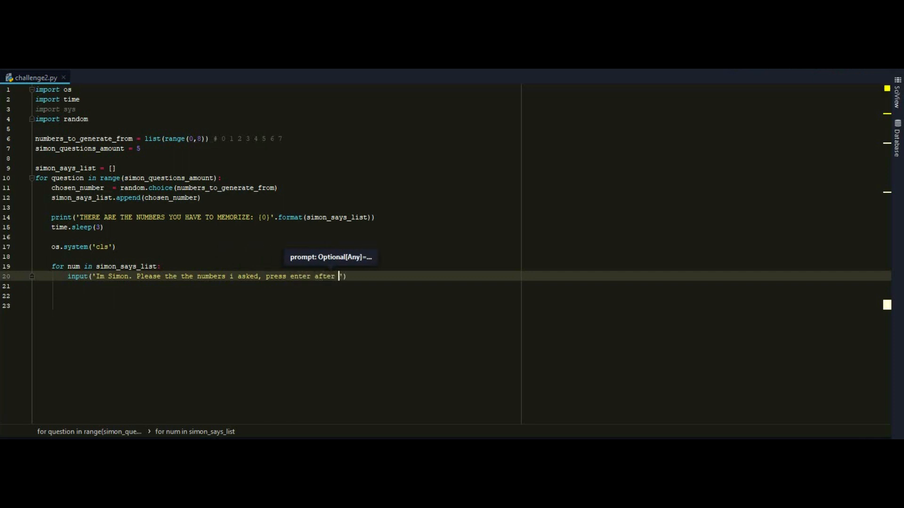
type("each number:")
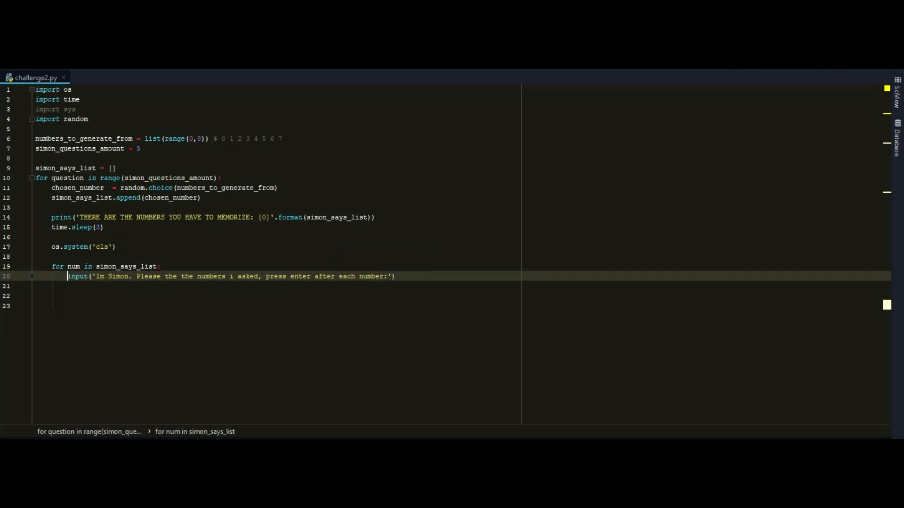
- Assign the prompt to student_answer and wrap the input call in int()
type("student_answer =")
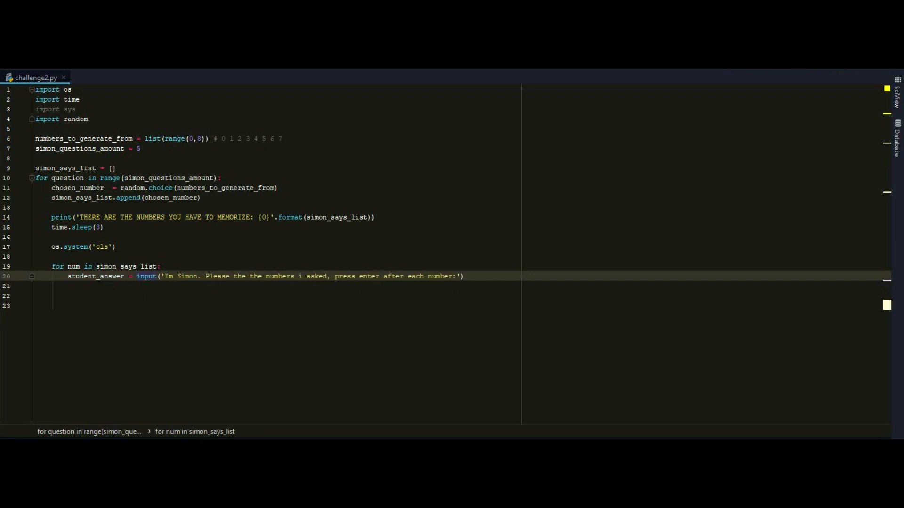
type("int(")
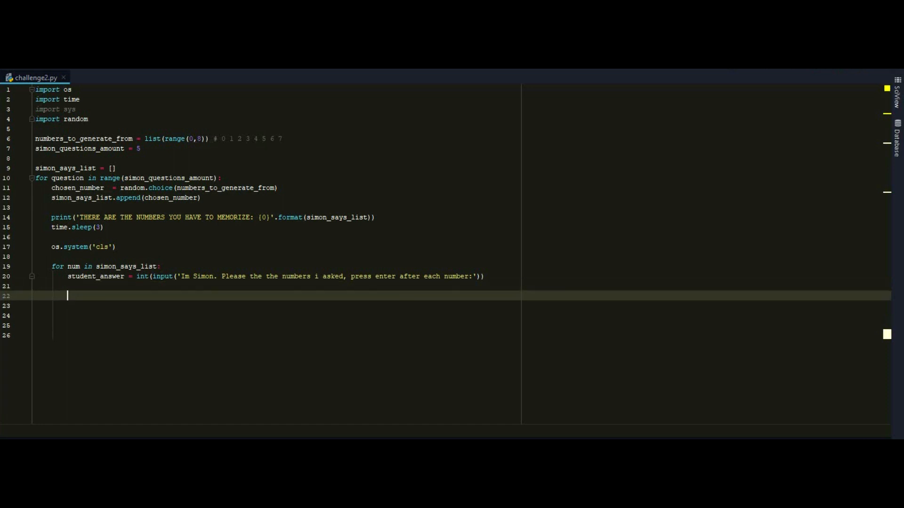
- Add if student_answer == num: printing 'WELL DONE MATE/LADY' and continue
type("if")
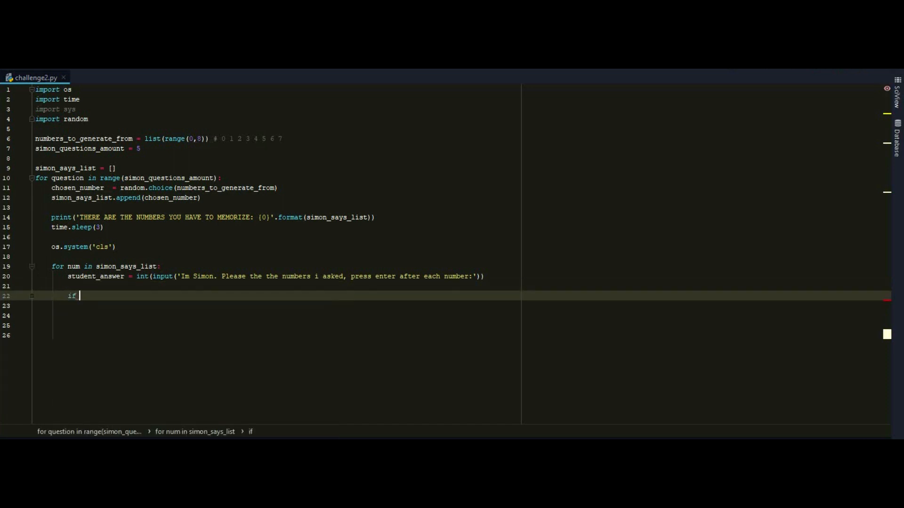
type("student_answer ==")
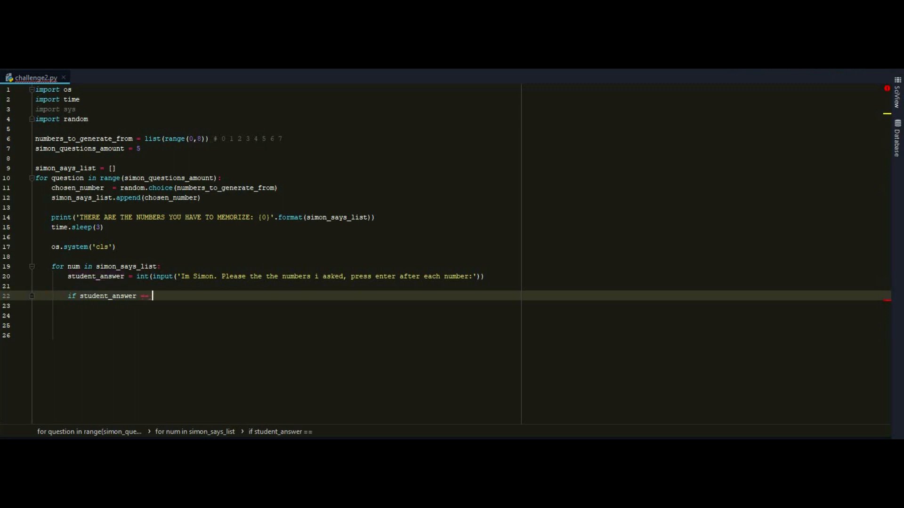
type("num")
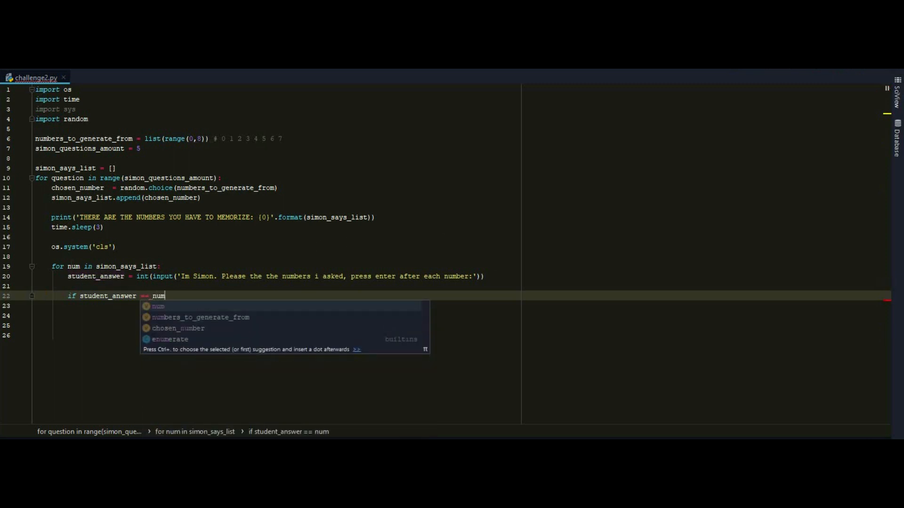
key("Escape")
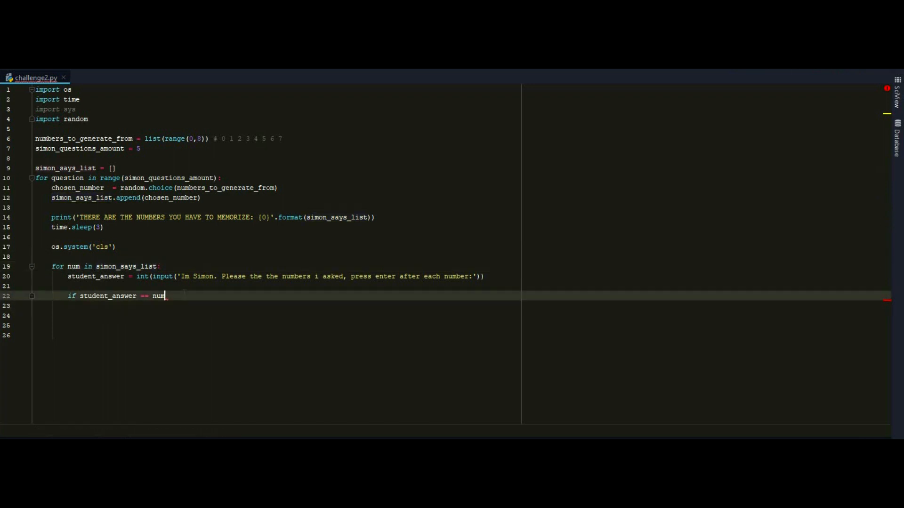
key("enter")
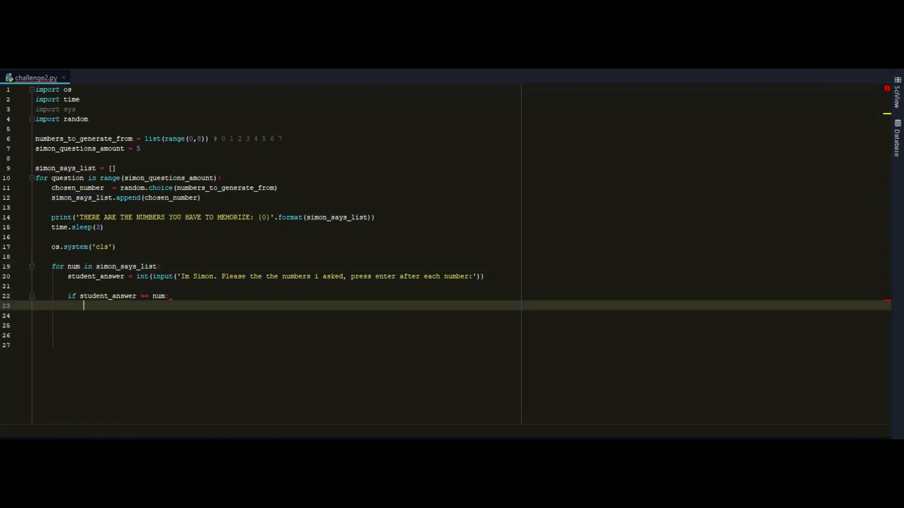
type("print('WELL D")
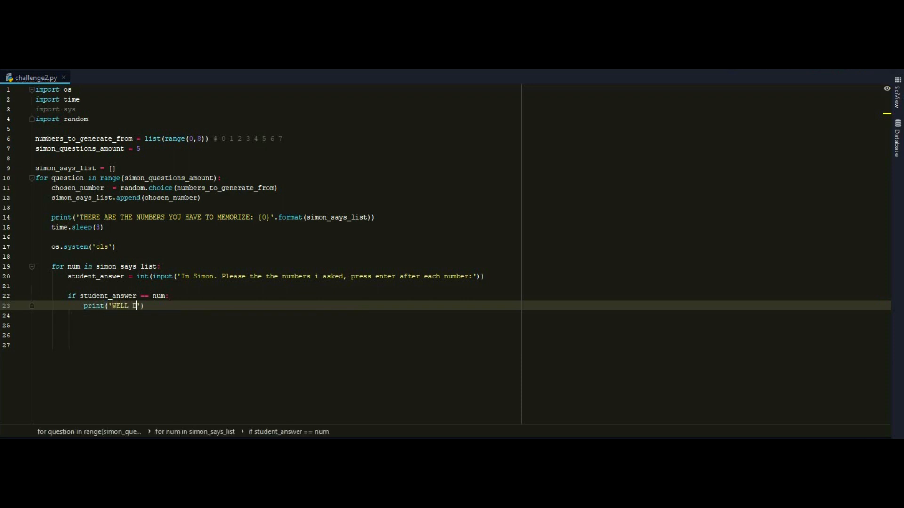
type("ONE MATE/LADY")
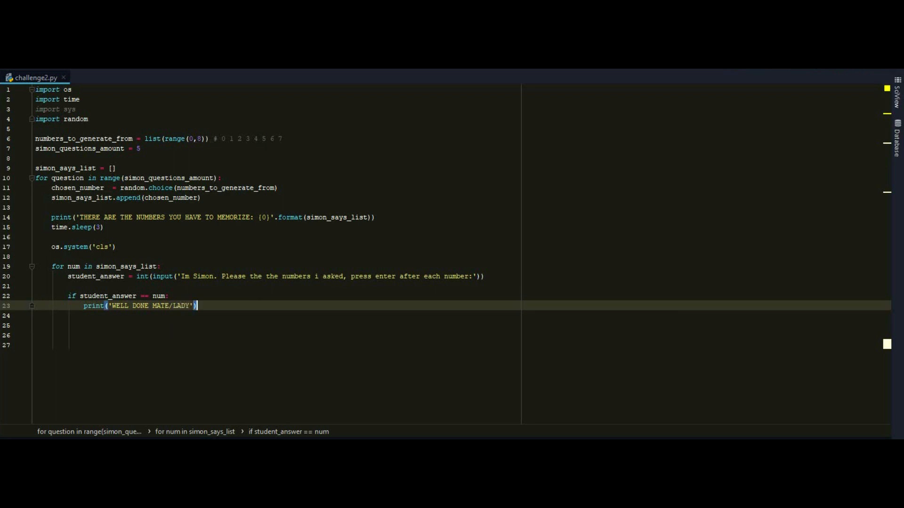
type("continue")
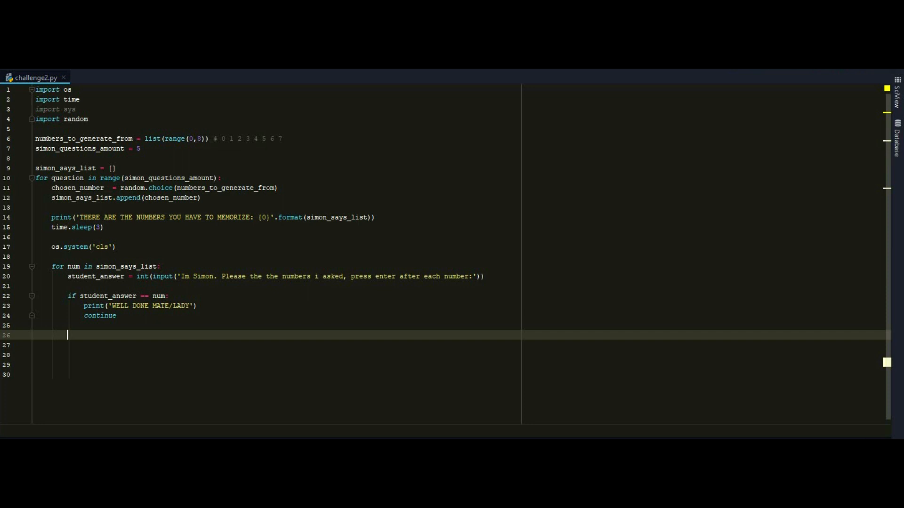
- Add an else branch printing 'YOU DID NOT WRITE THE CORRECT NUMBER, GAME OVER'
type("print(;")
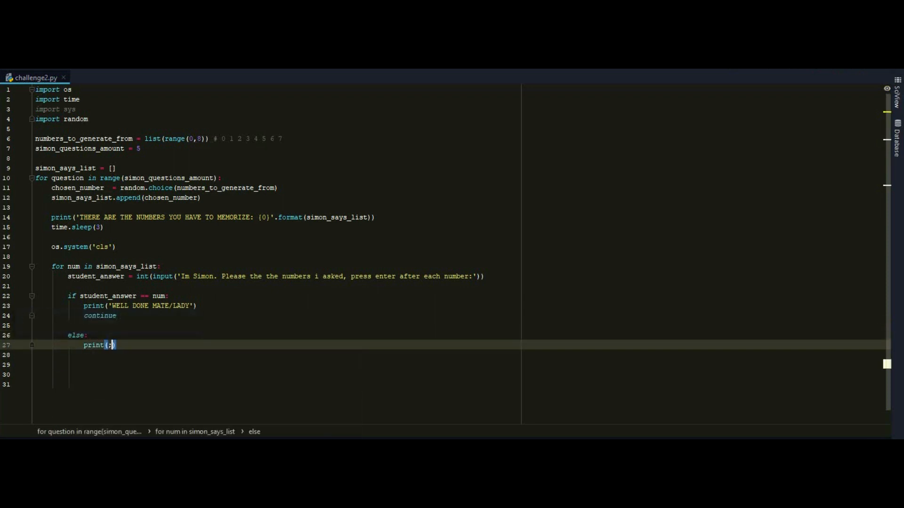
key("Backspace")
type("YOU DID N")
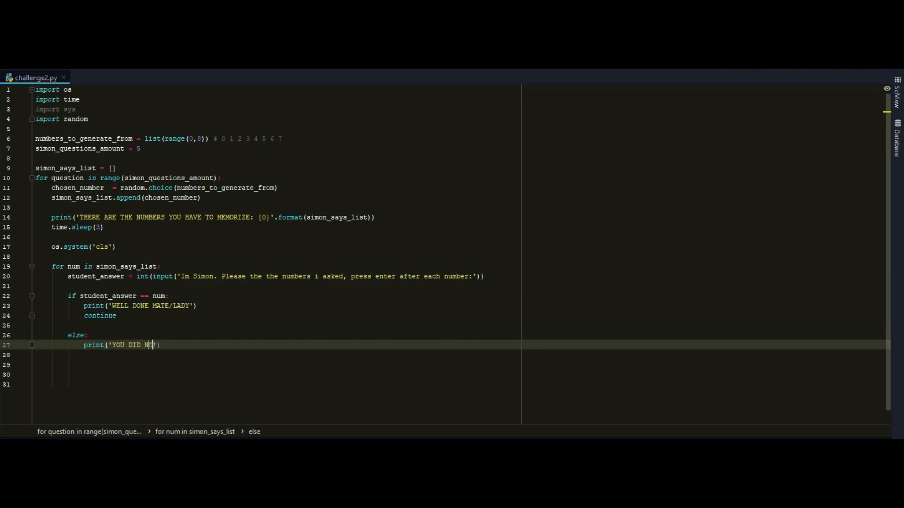
type("OT")
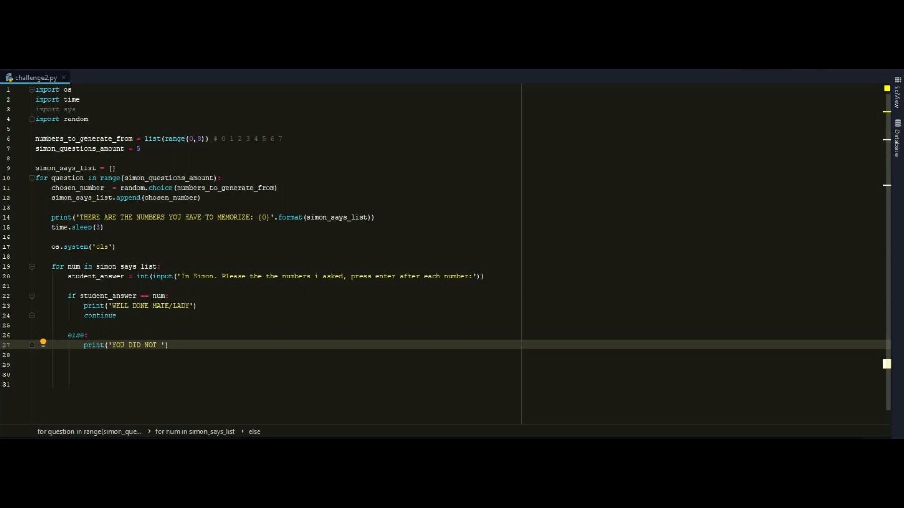
type("WRITE THE CORENT")
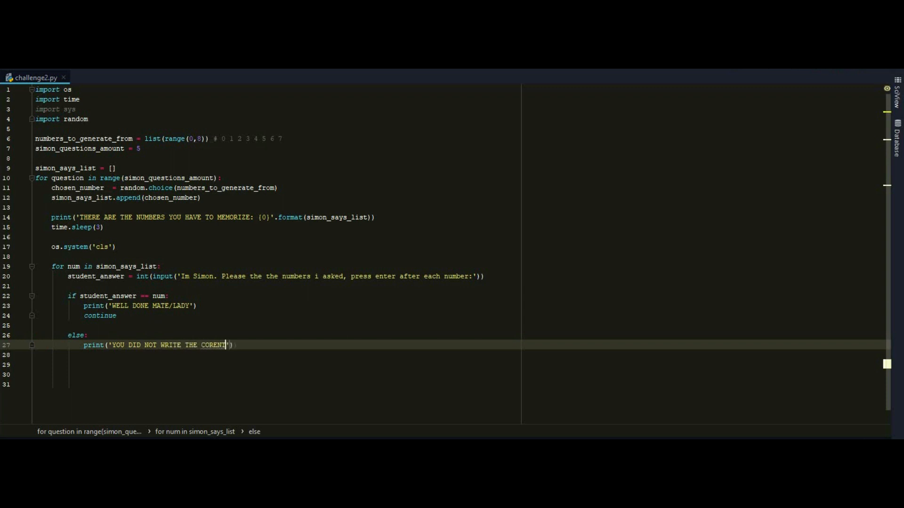
type("CORRECT")
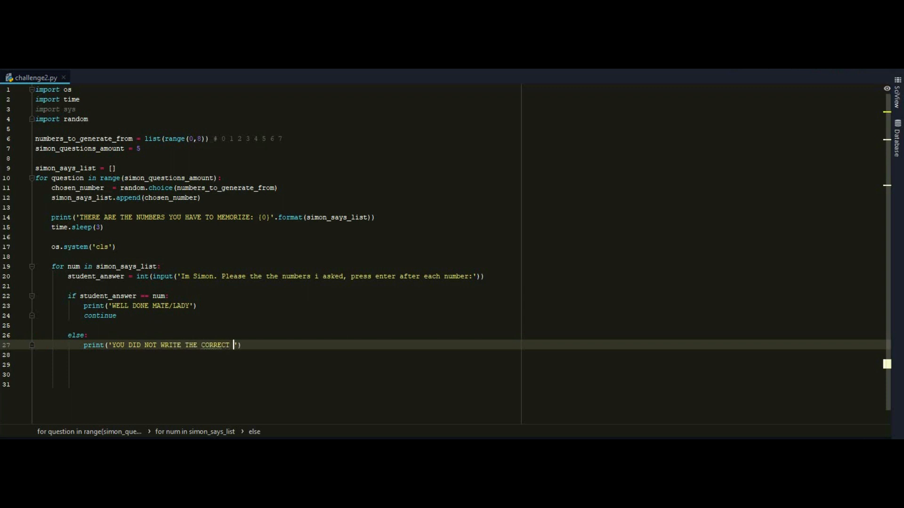
type("NUMBER,")
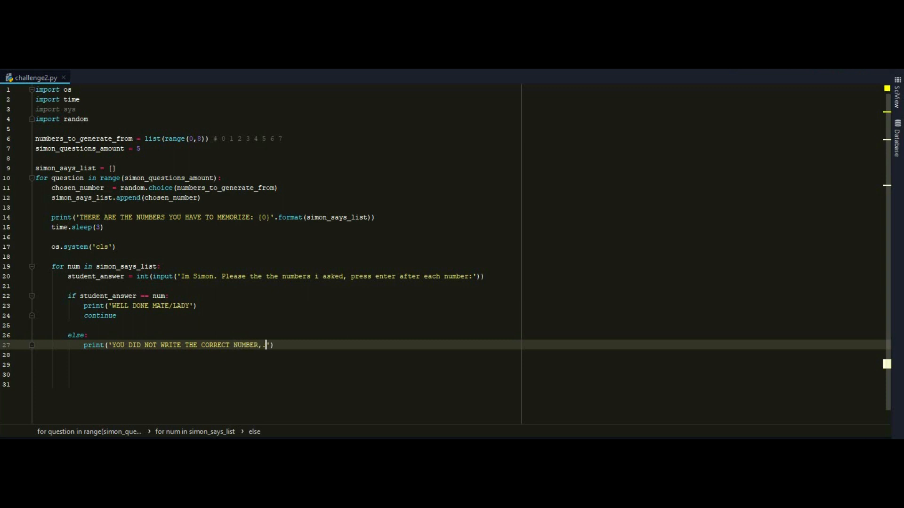
type("GAME OVER")
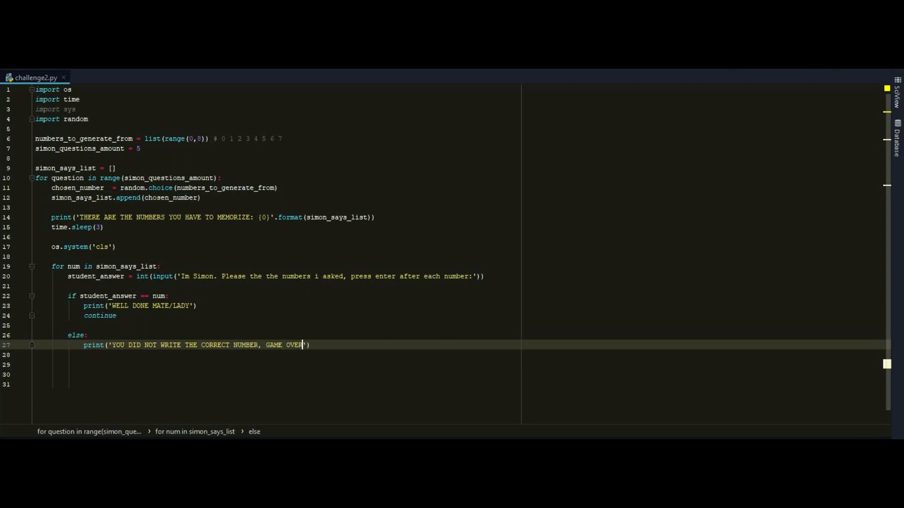
type("p")
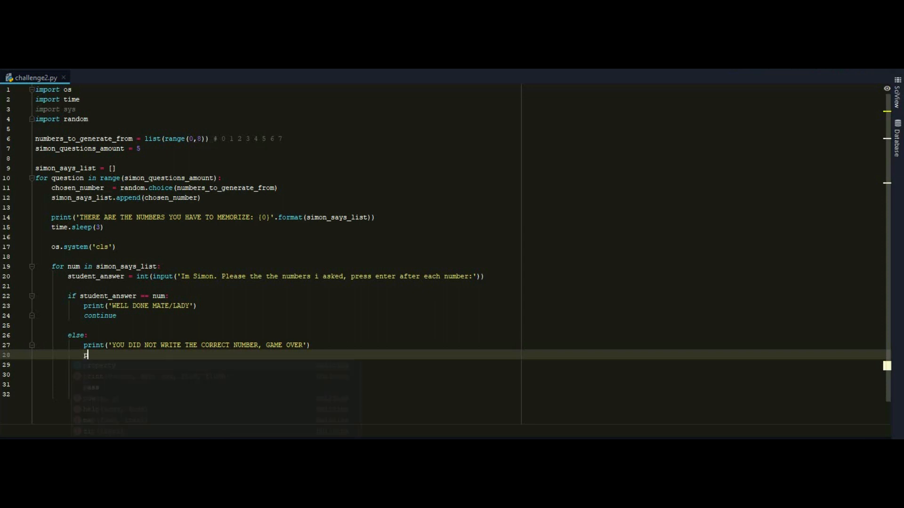
- Print 'YOUR SCORE IS: {0}' formatted with question in the else branch
type("print(")
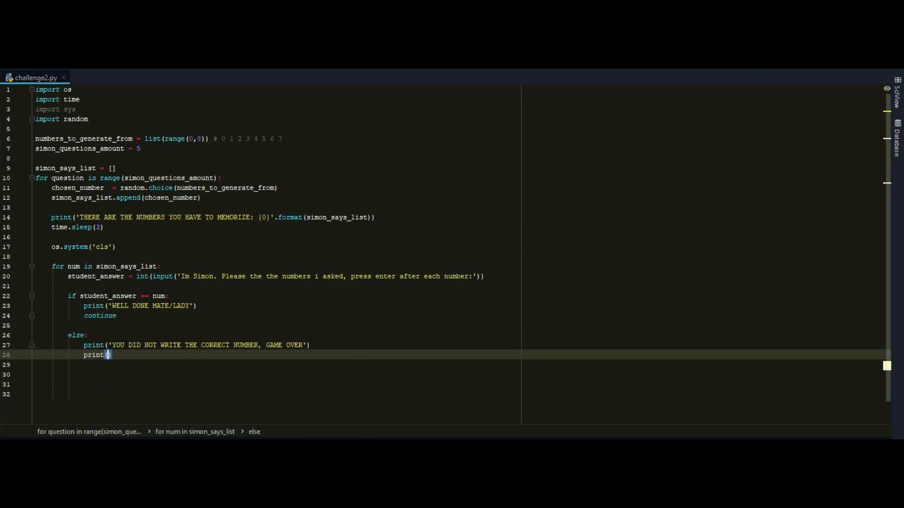
type("'")
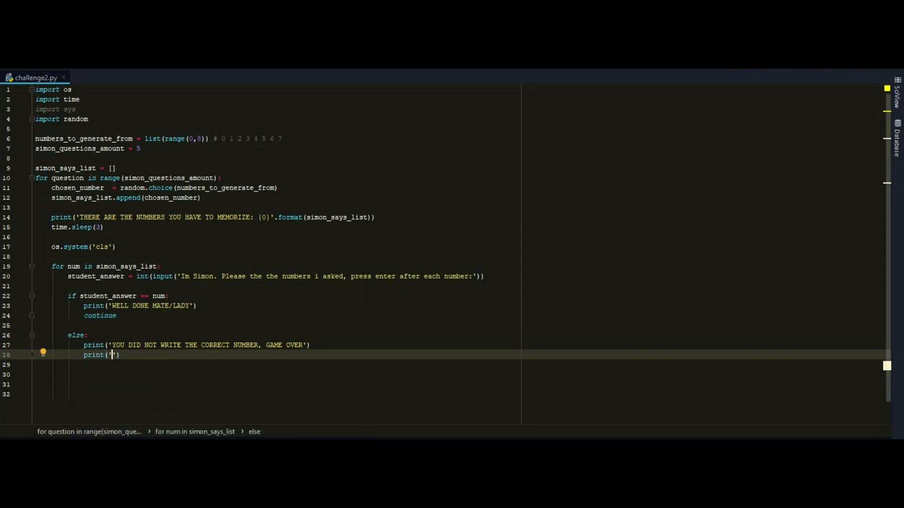
type("YOUR")
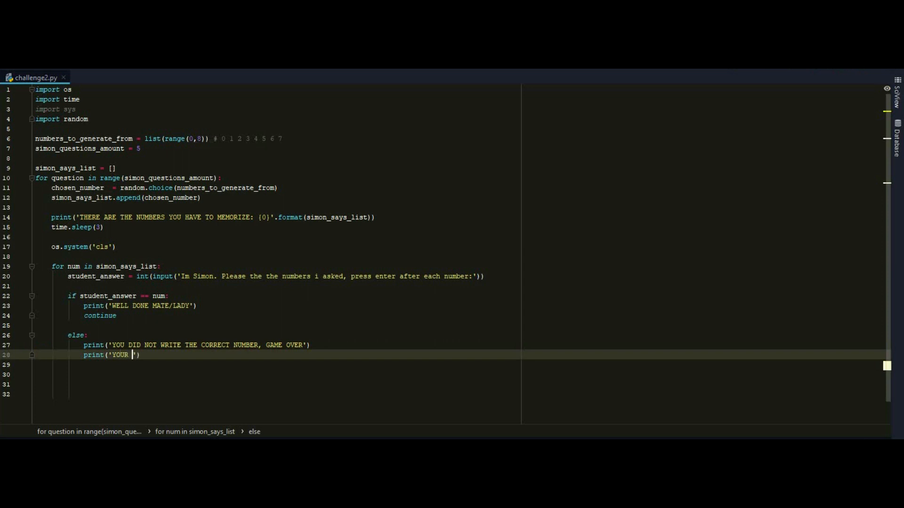
type("SCORE IS: {")
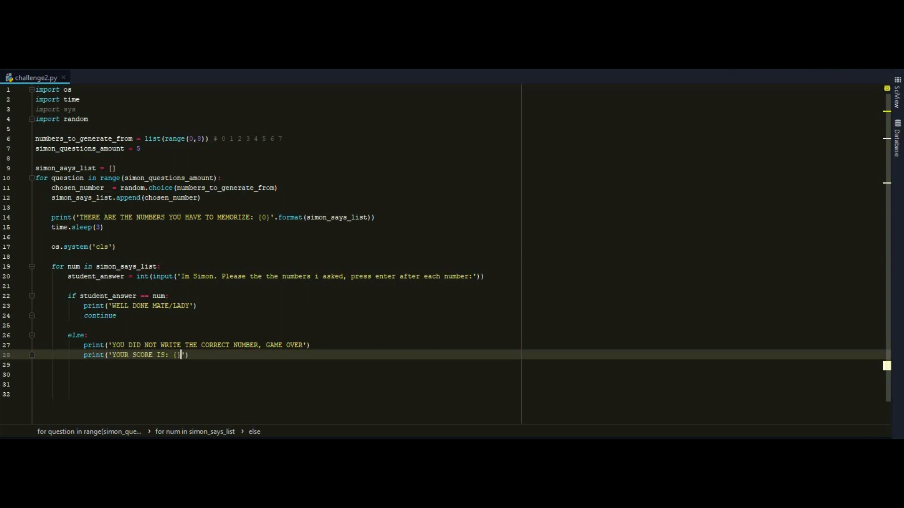
type(".format(")
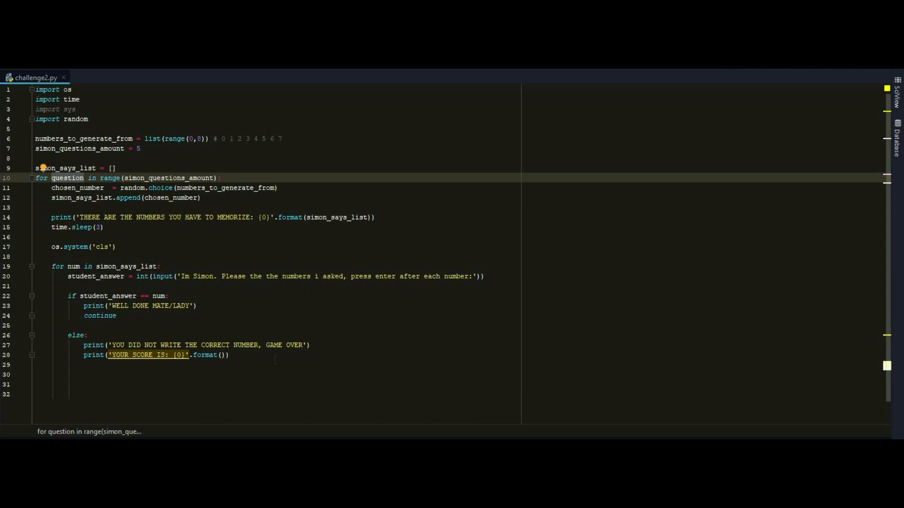
type("quest")
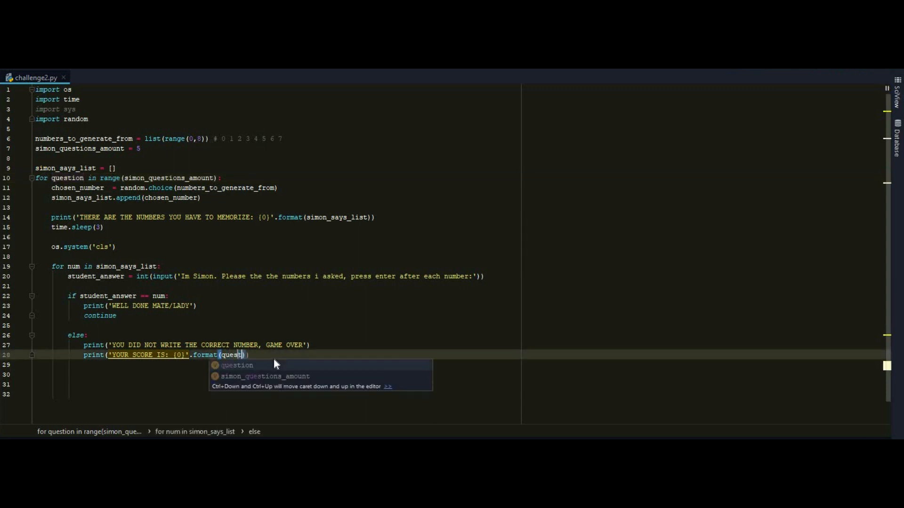
key("Enter")
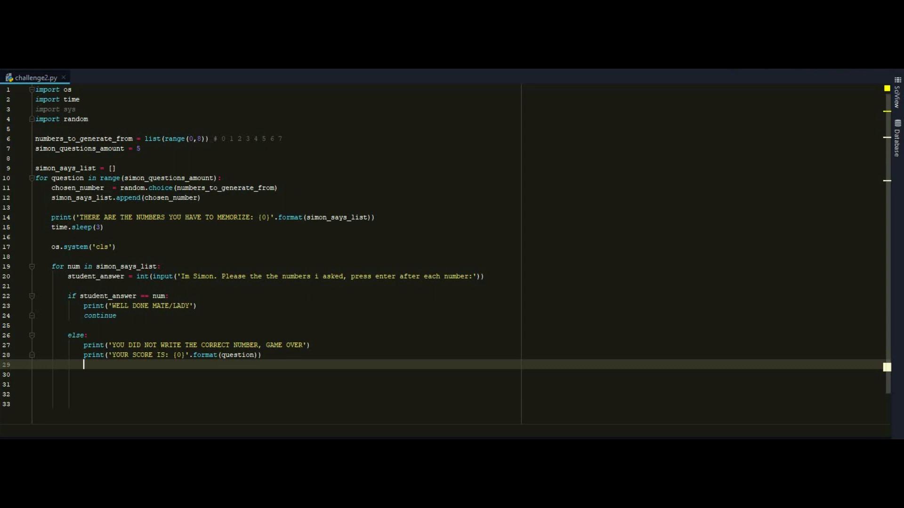
- End the program with sys.exit()
type("sys")
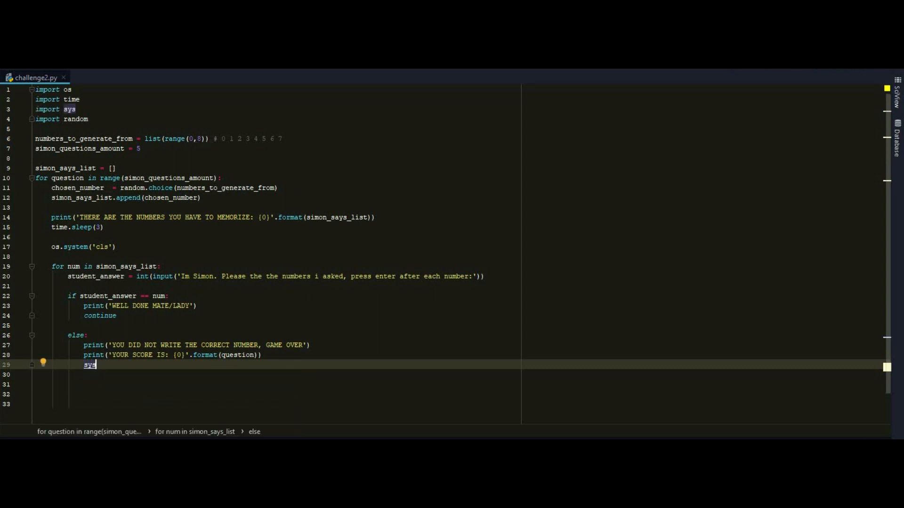
type(".exit(")
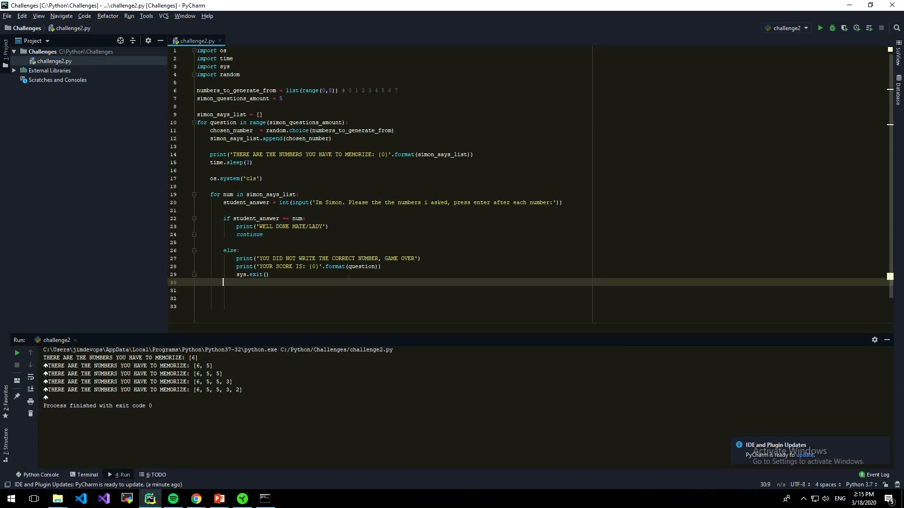
- Rerun challenge2.py in PyCharm, then launch cmd via the Win+R Run dialog
left_click(819, 27)
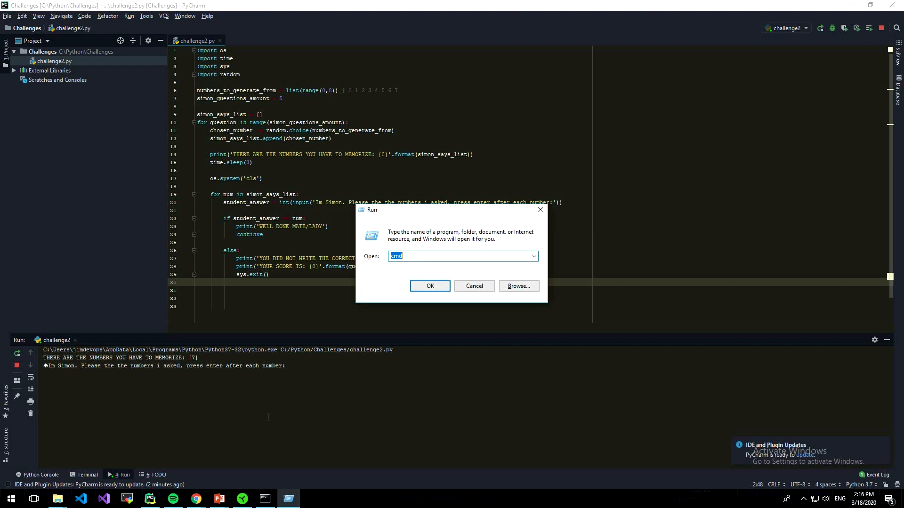
left_click(461, 256)
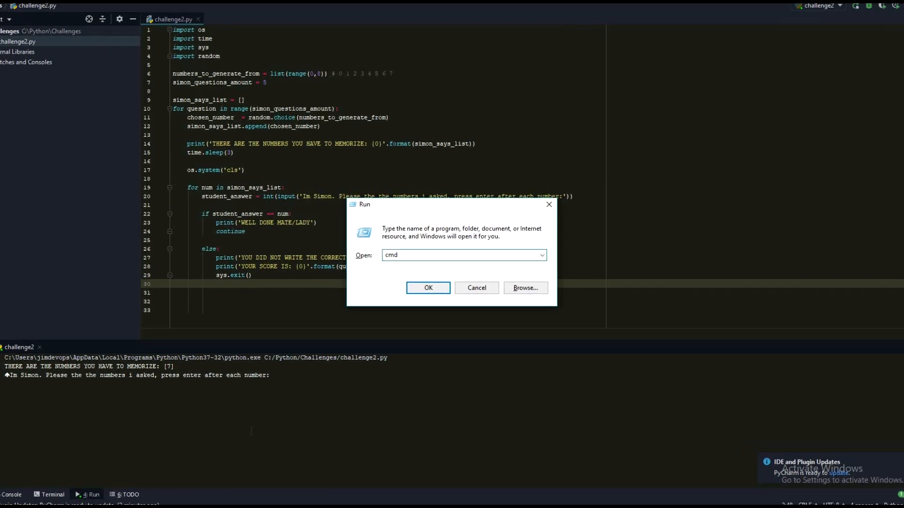
left_click(427, 288)
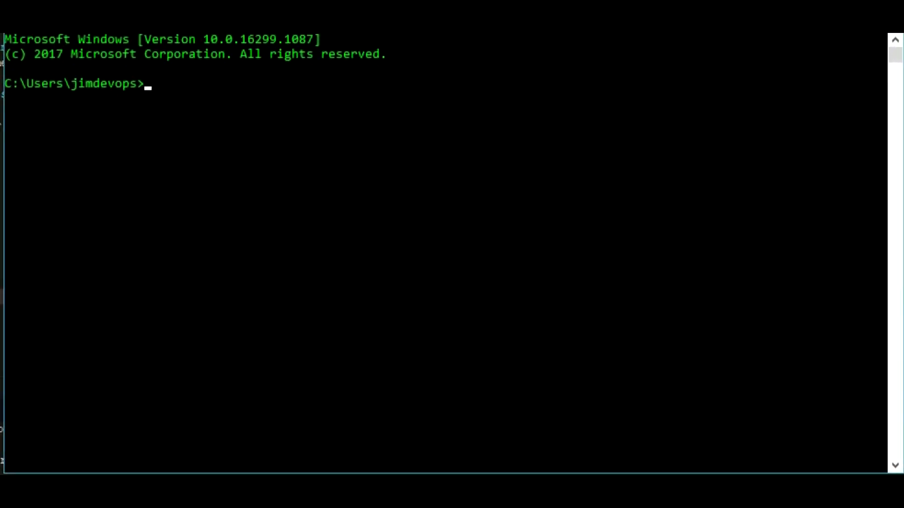
- Change to c:\Python\Challenges and list the folder with dir to find challenge2.py
type("cd")
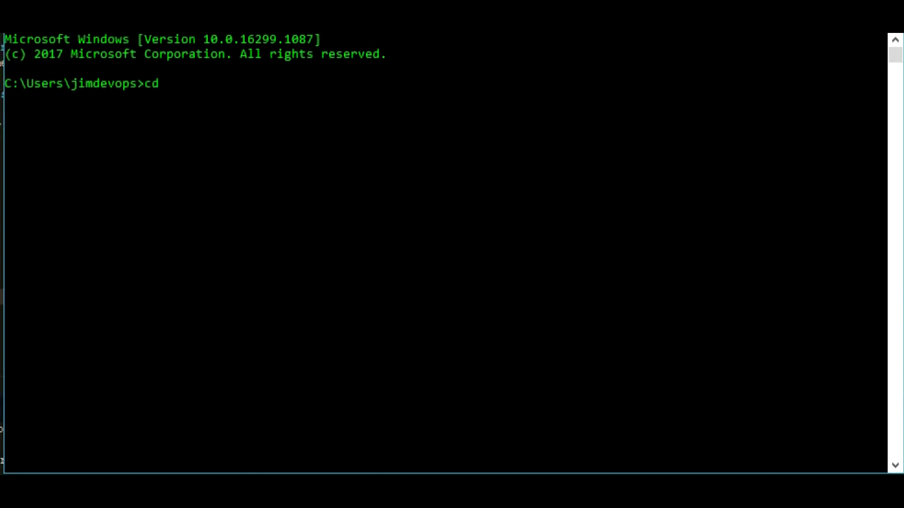
type("c:\\")
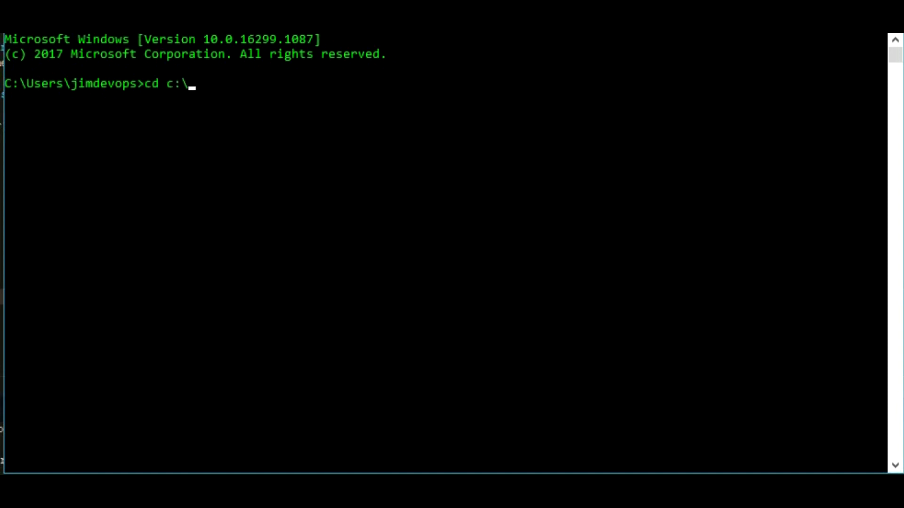
type("Python")
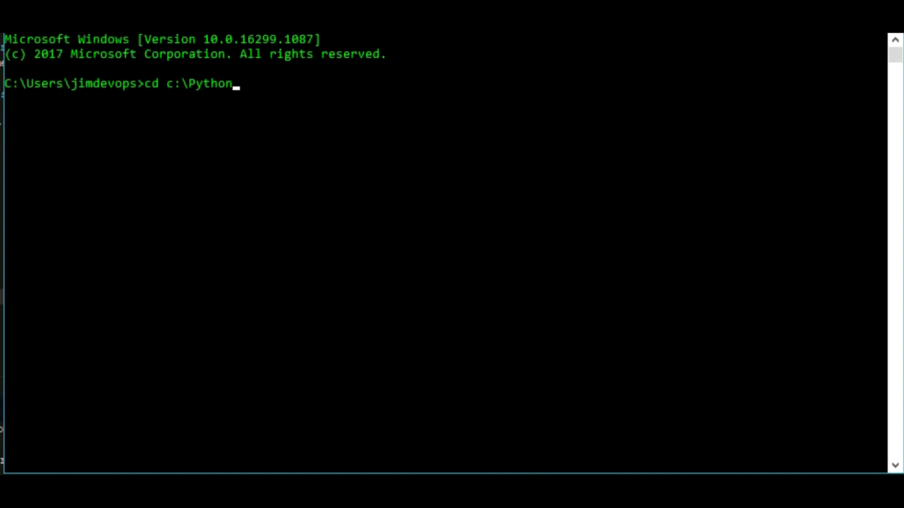
key("Return")
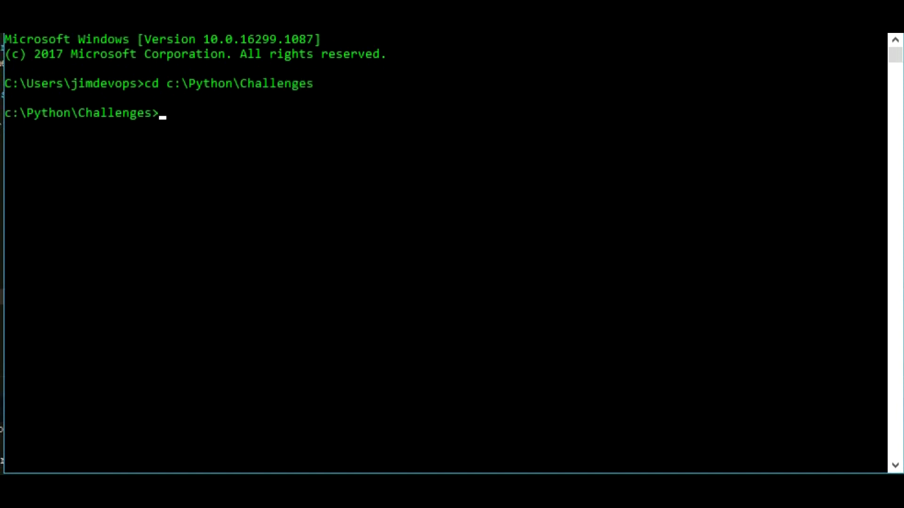
type("dir")
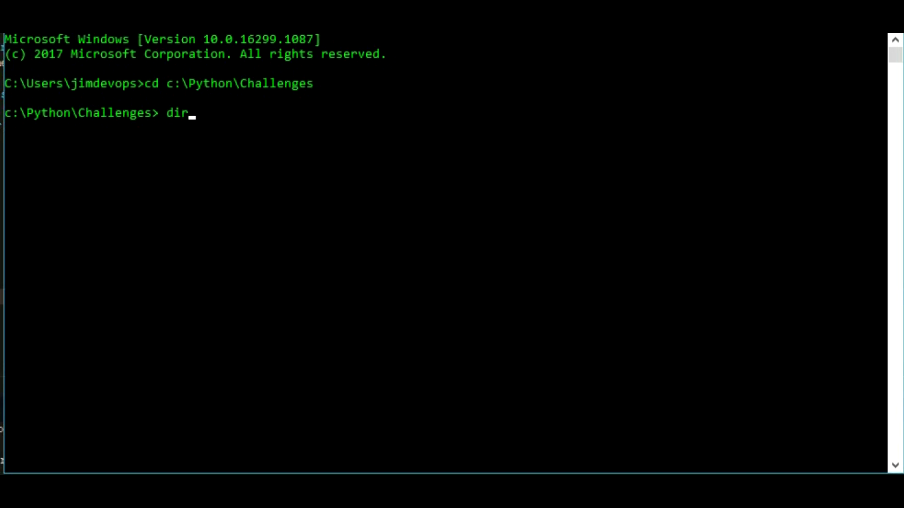
key("Return")
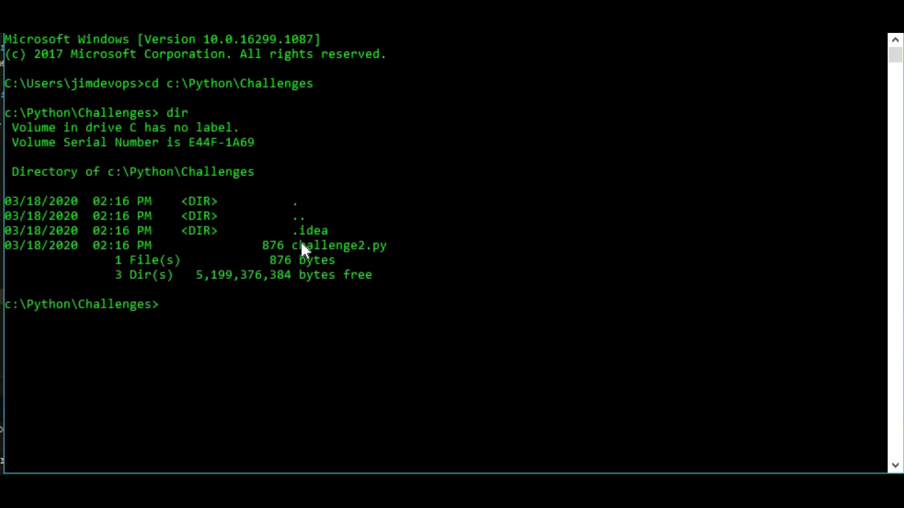
mouse_move(290, 423)
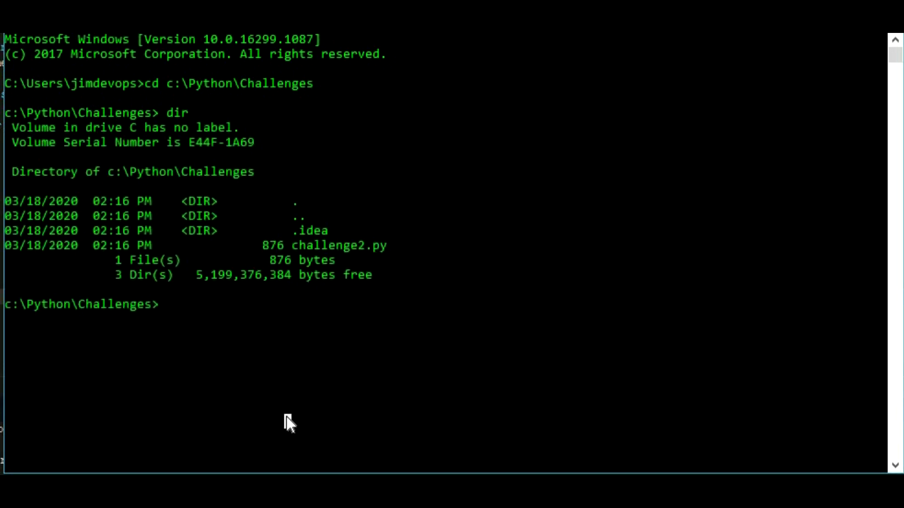
- Begin entering the python challenge2.py command at the prompt
type("py")
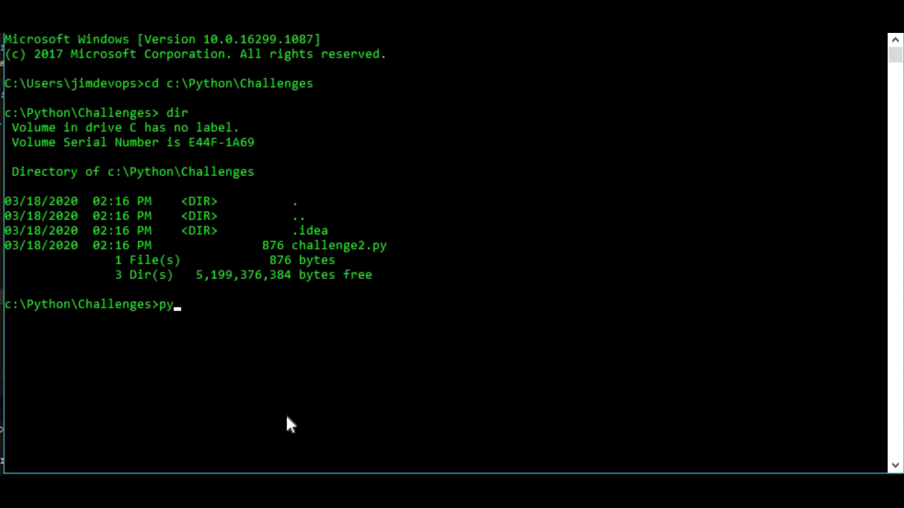
type("thon challen")
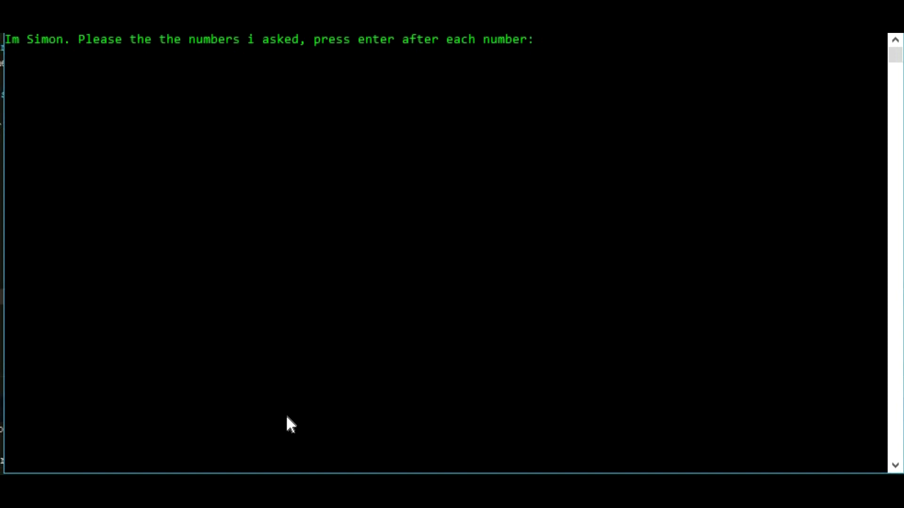
- Launch python challenge2.py and enter remembered numbers until GAME OVER with score 2
key("Return")
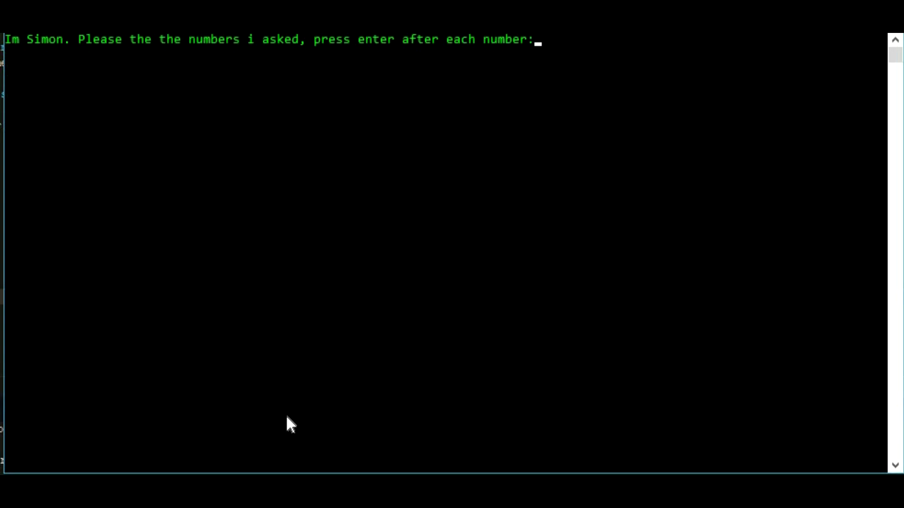
key("Return")
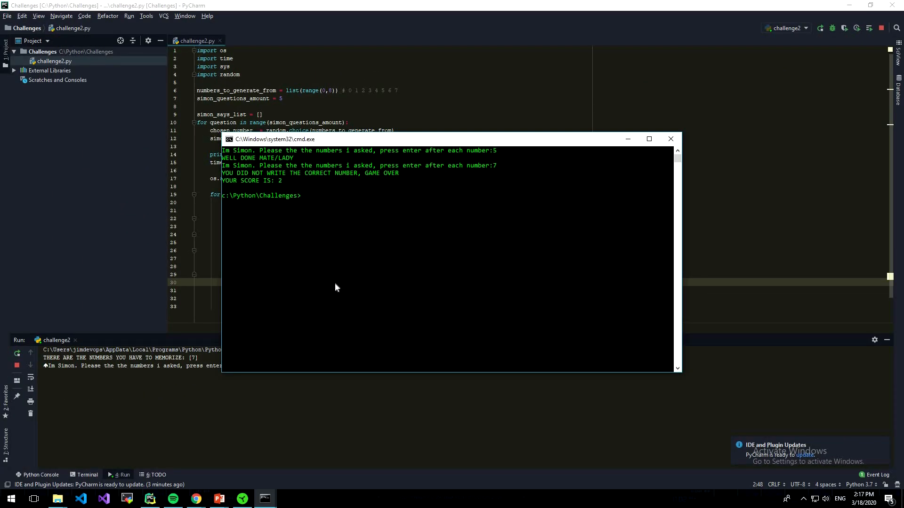
mouse_move(283, 188)
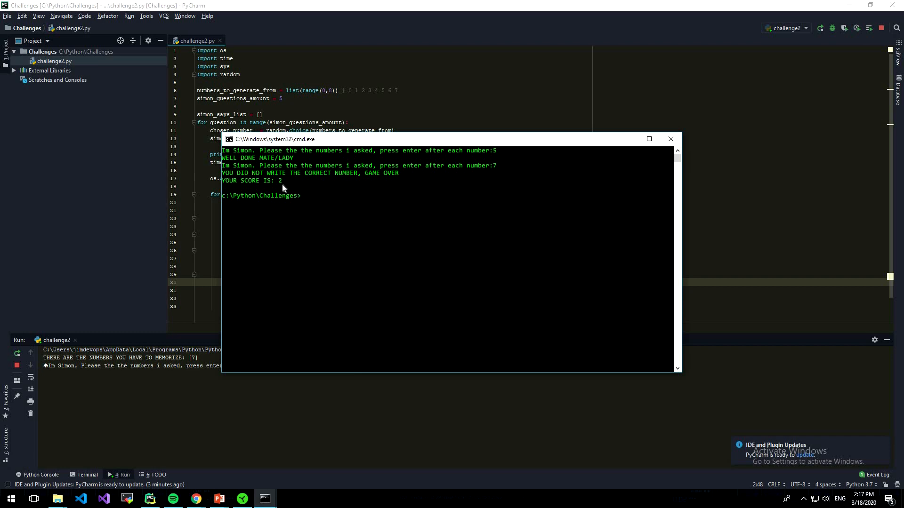
mouse_move(228, 183)
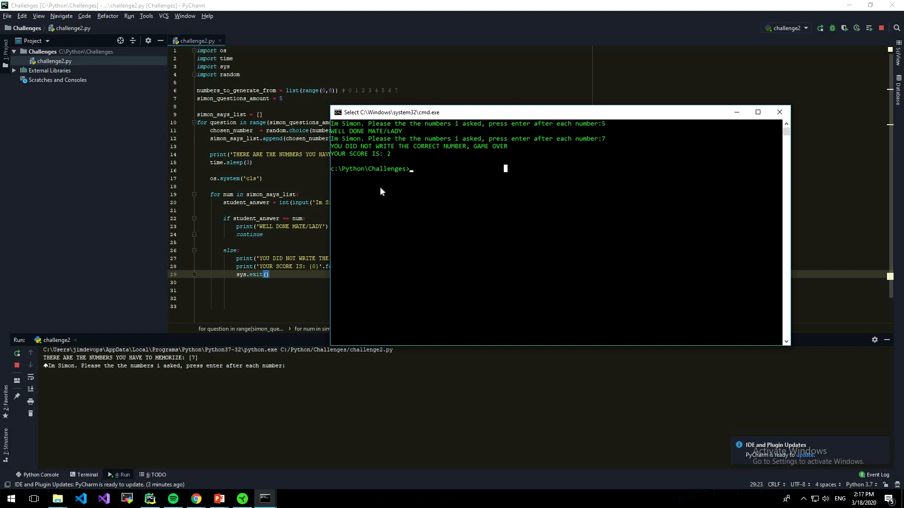
mouse_move(726, 226)
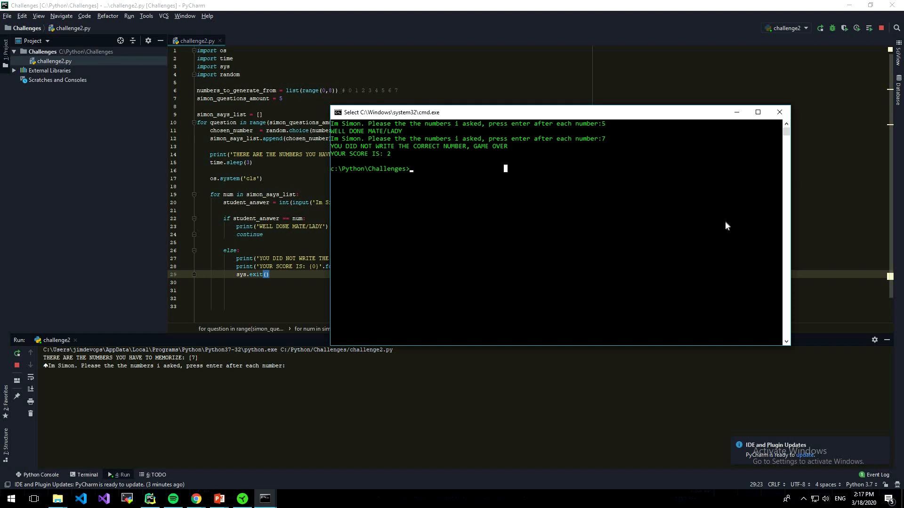
mouse_move(476, 121)
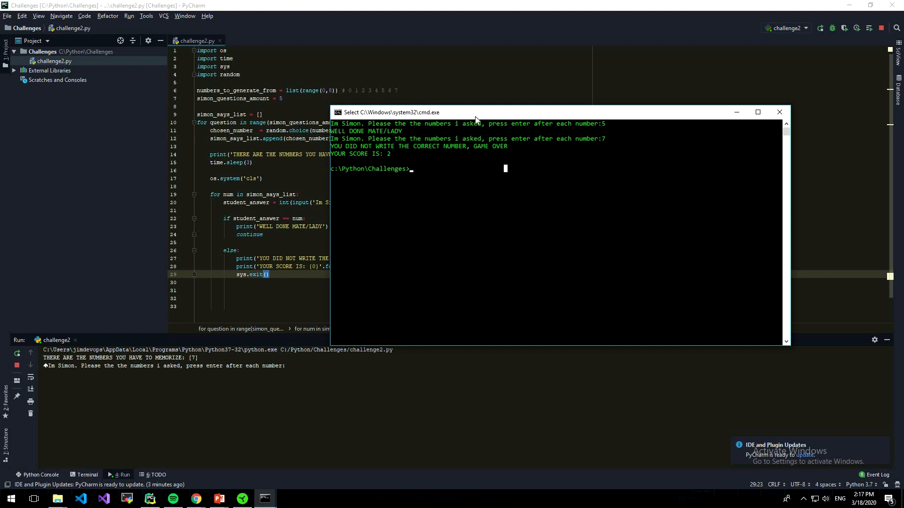